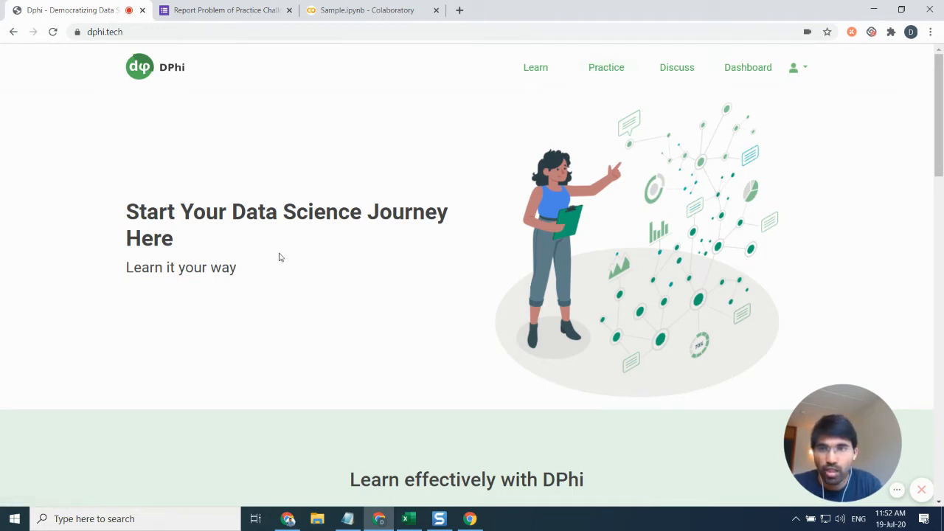
{"action": "mouse_move", "coordinate": [139, 30]}
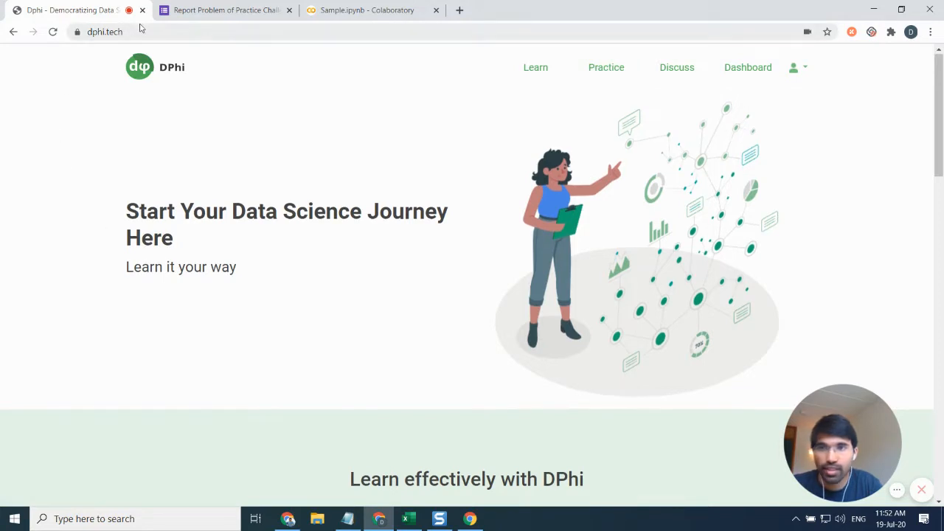
{"action": "mouse_move", "coordinate": [659, 139]}
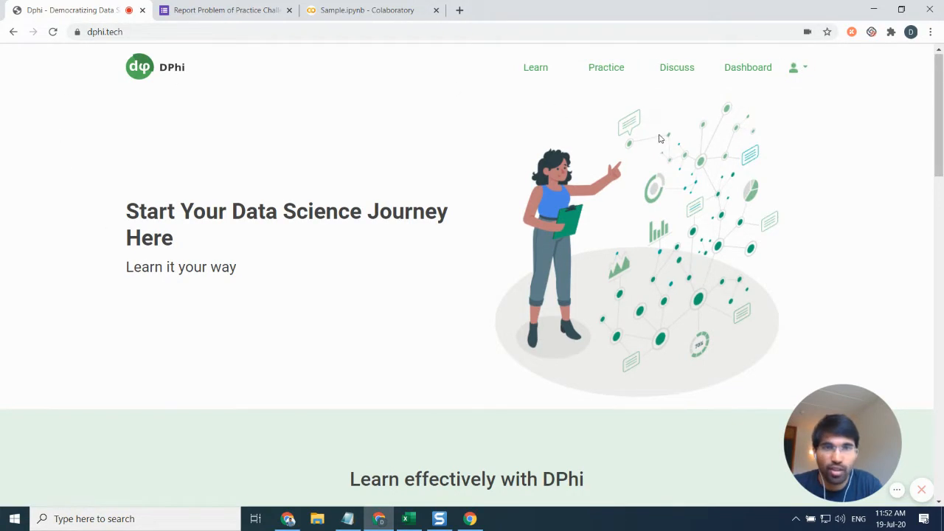
Go to the Practice challenges page and browse the list
{"action": "left_click", "coordinate": [794, 68]}
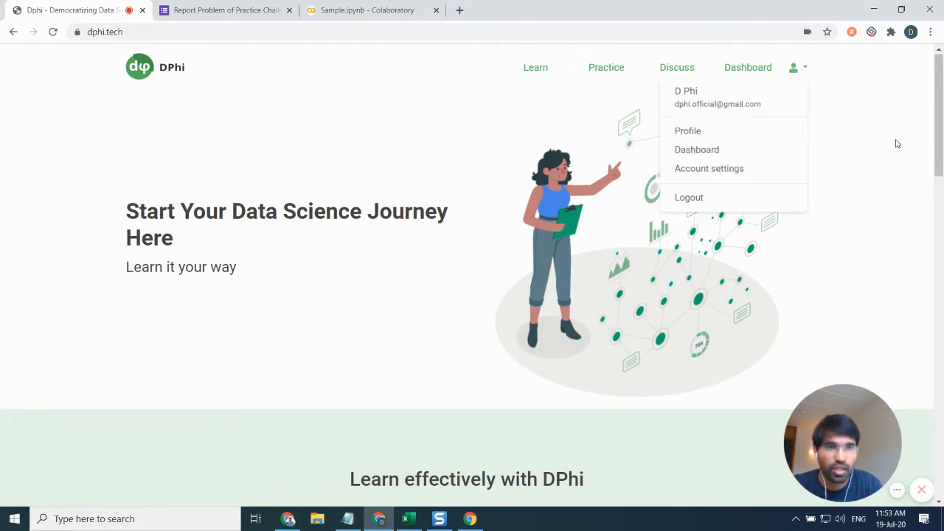
{"action": "mouse_move", "coordinate": [606, 68]}
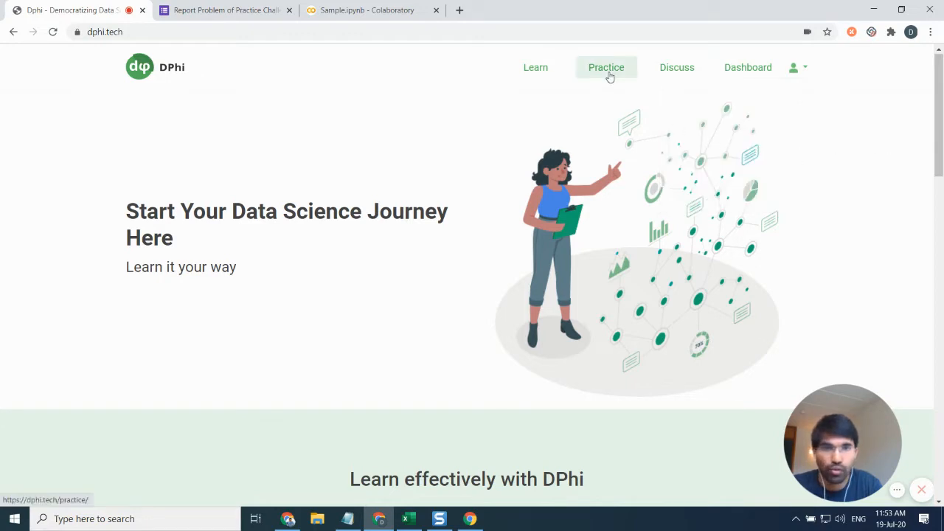
{"action": "left_click", "coordinate": [606, 68]}
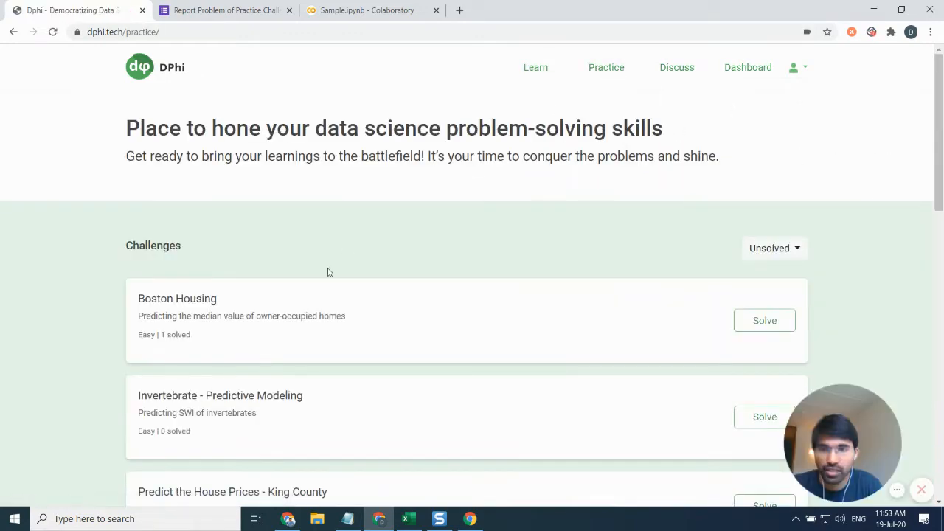
{"action": "scroll", "scroll_direction": "down", "scroll_amount": 3}
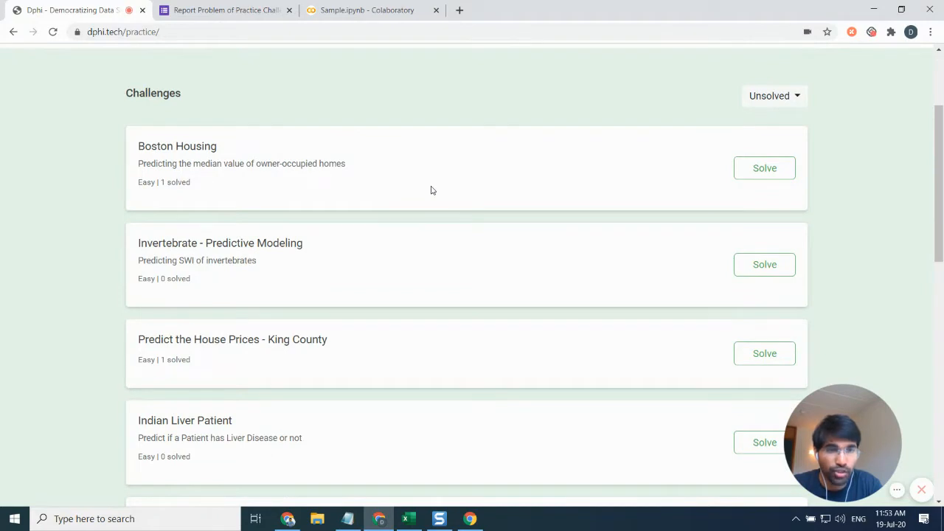
{"action": "scroll", "scroll_direction": "down", "scroll_amount": 3}
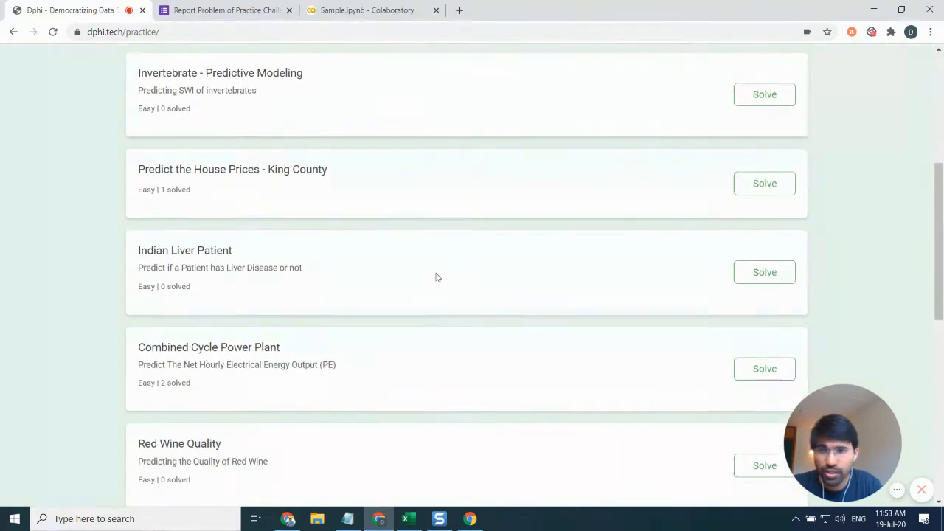
{"action": "scroll", "scroll_direction": "up", "scroll_amount": 3}
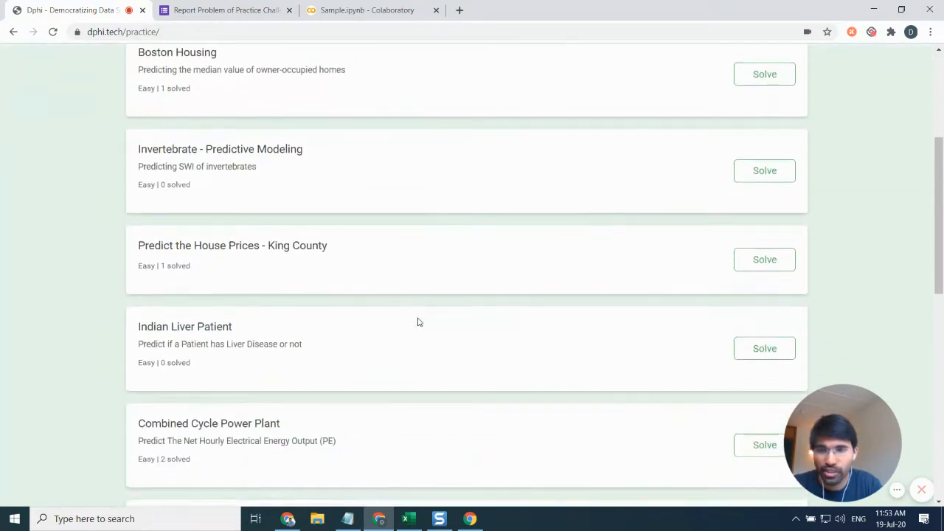
{"action": "scroll", "scroll_direction": "down", "scroll_amount": 3}
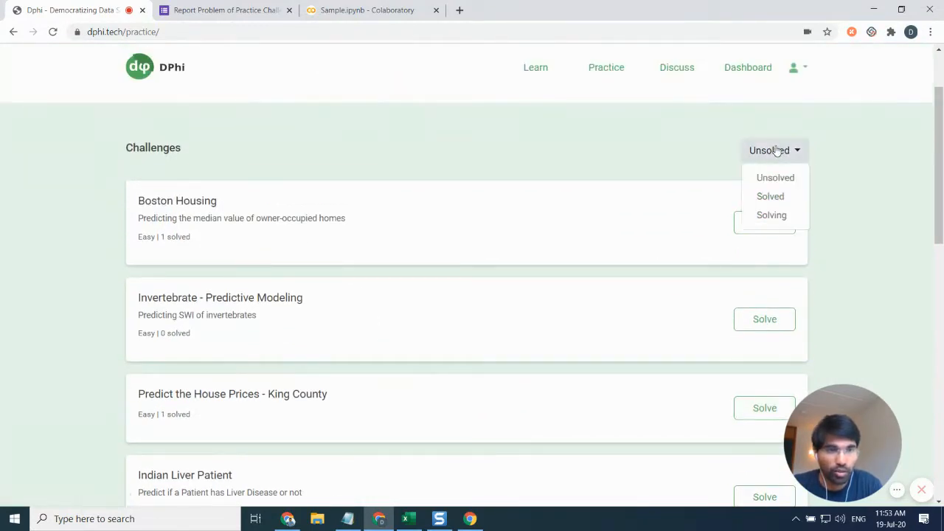
{"action": "mouse_move", "coordinate": [774, 177]}
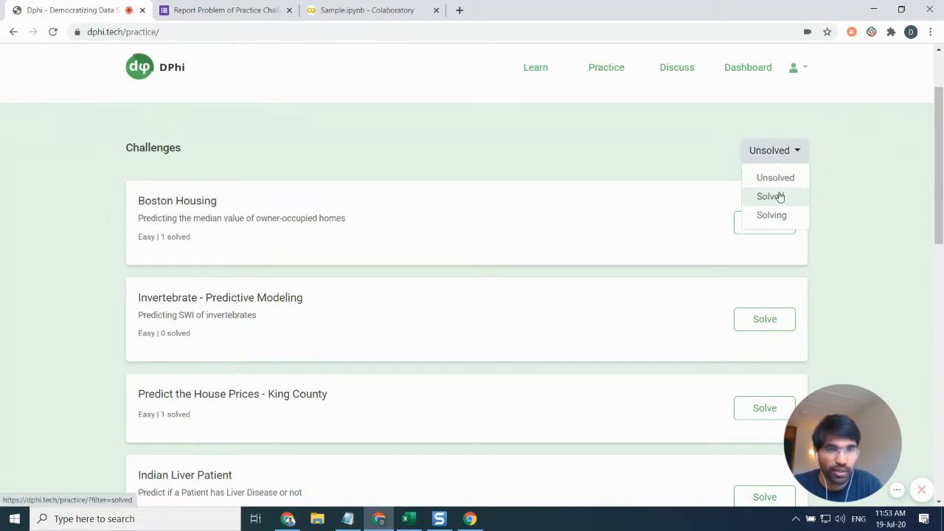
Filter challenges to Solved (empty), then back to Unsolved and browse them
{"action": "left_click", "coordinate": [770, 196]}
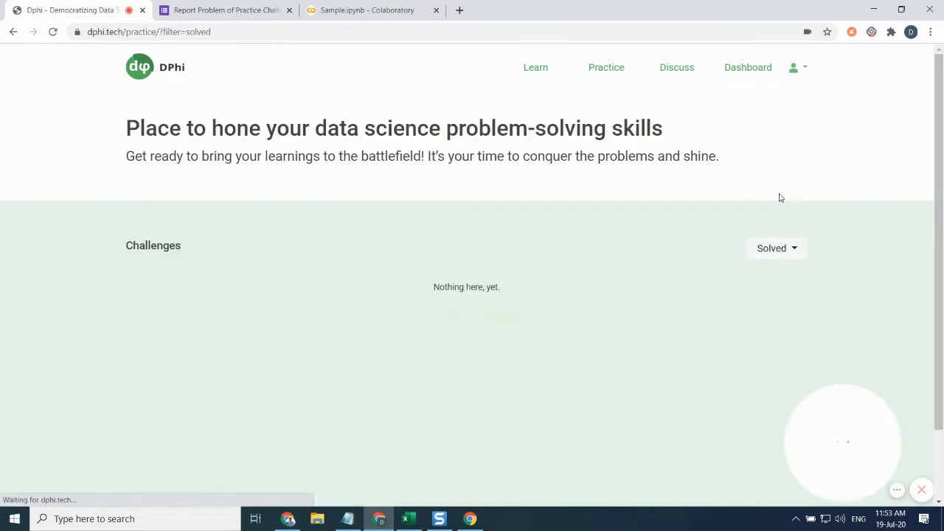
{"action": "left_click", "coordinate": [776, 248]}
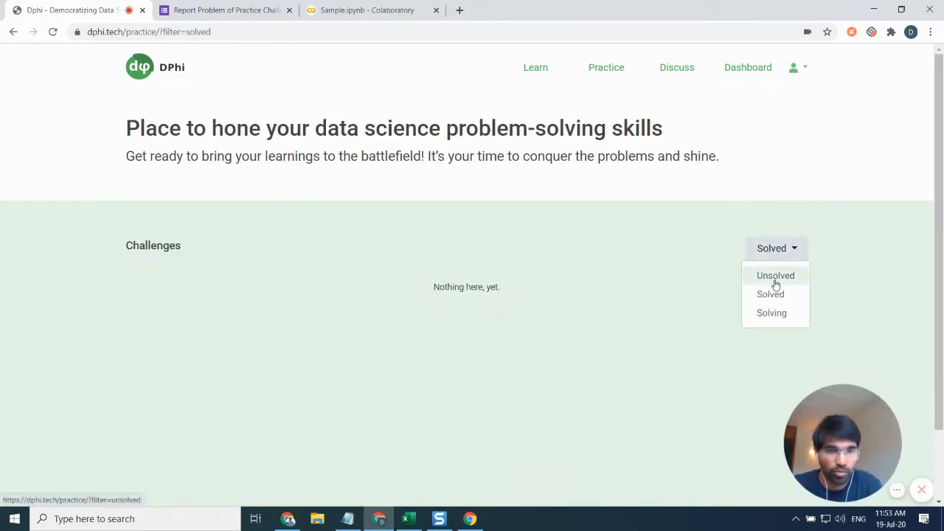
{"action": "left_click", "coordinate": [776, 275]}
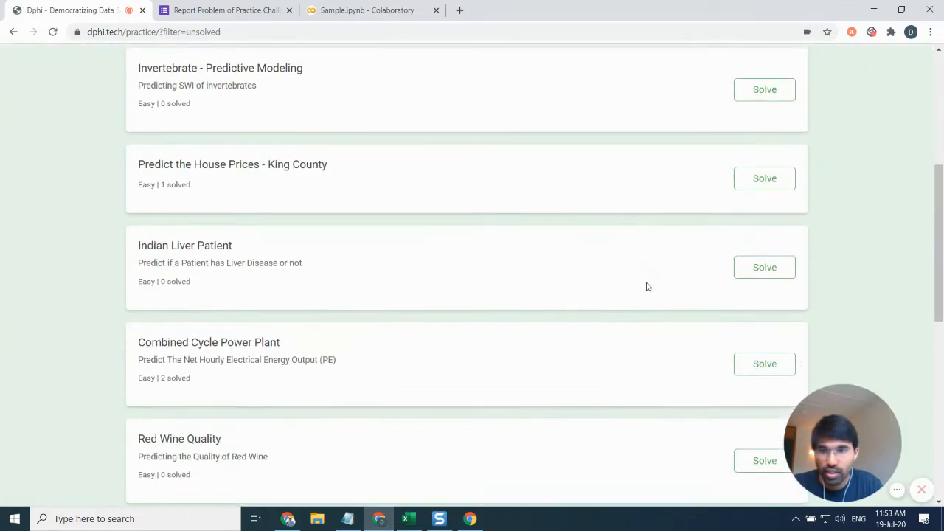
{"action": "scroll", "scroll_direction": "down", "scroll_amount": 3}
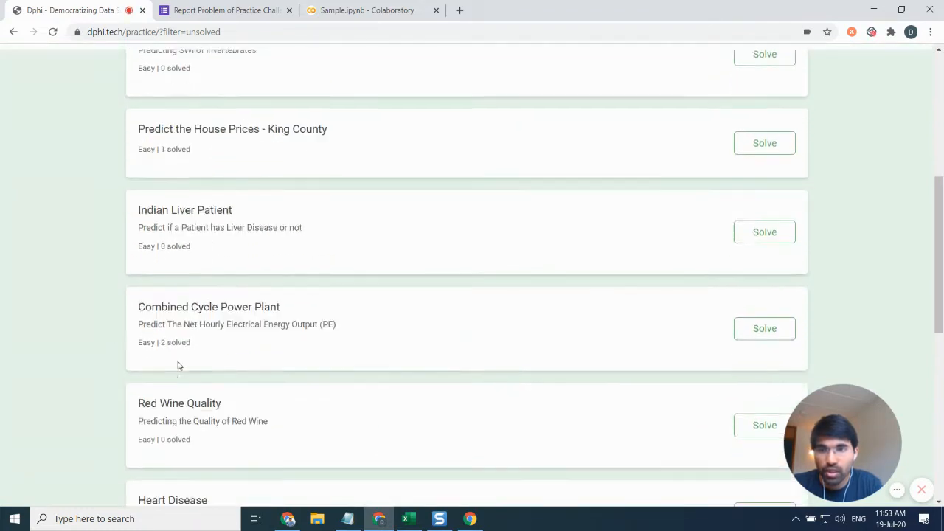
{"action": "scroll", "scroll_direction": "up", "scroll_amount": 3}
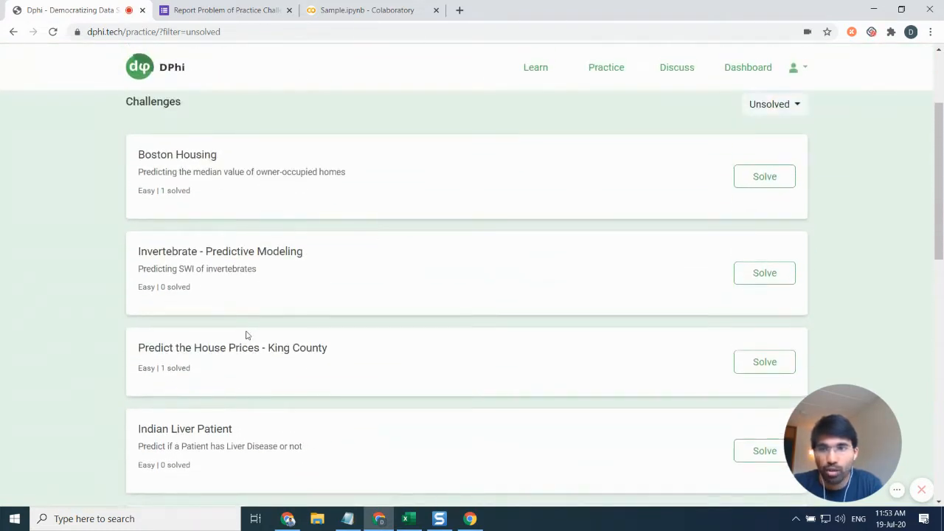
{"action": "scroll", "scroll_direction": "down", "scroll_amount": 3}
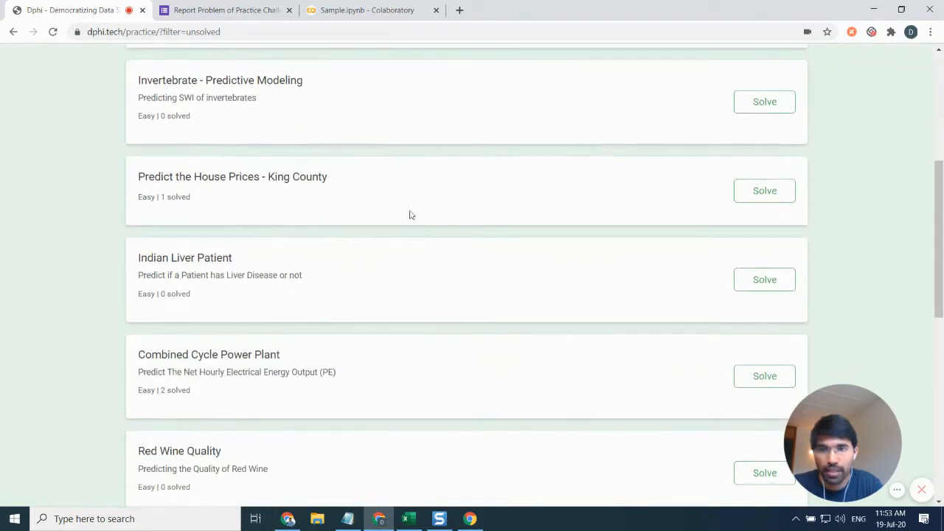
{"action": "mouse_move", "coordinate": [597, 185]}
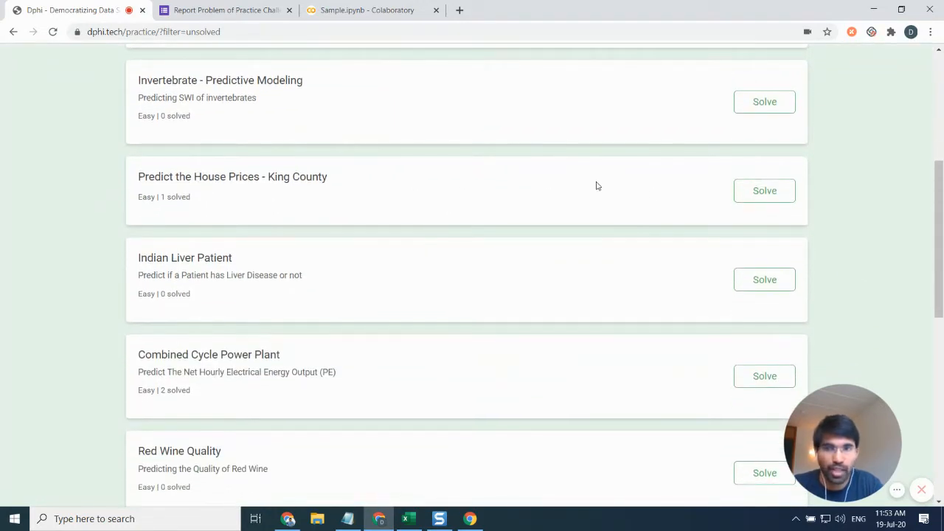
Solve the King County house price challenge and read its Data section, selecting the dataset loading command
{"action": "left_click", "coordinate": [764, 190]}
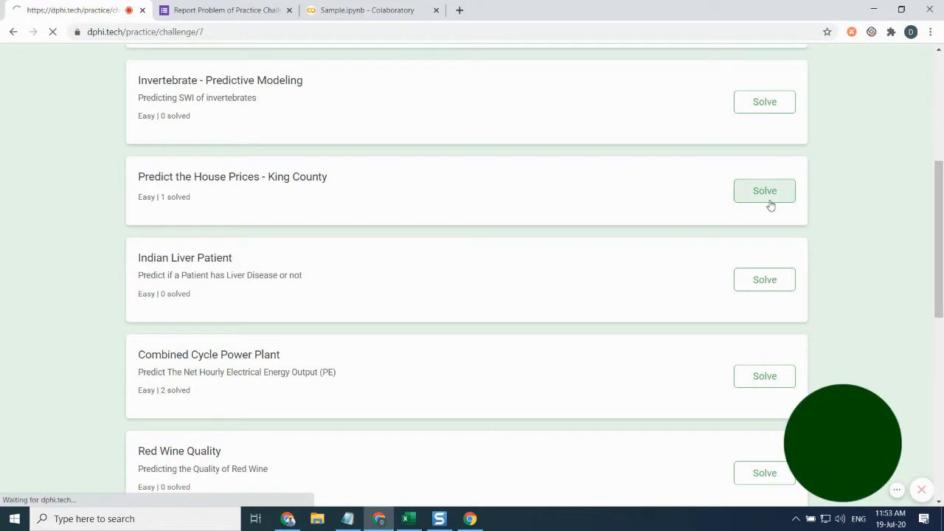
{"action": "left_click", "coordinate": [764, 190]}
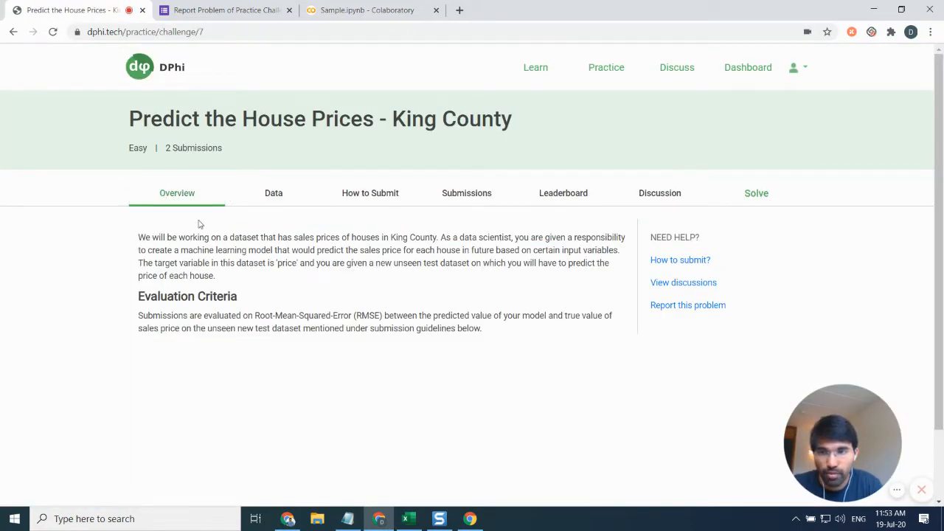
{"action": "mouse_move", "coordinate": [387, 279]}
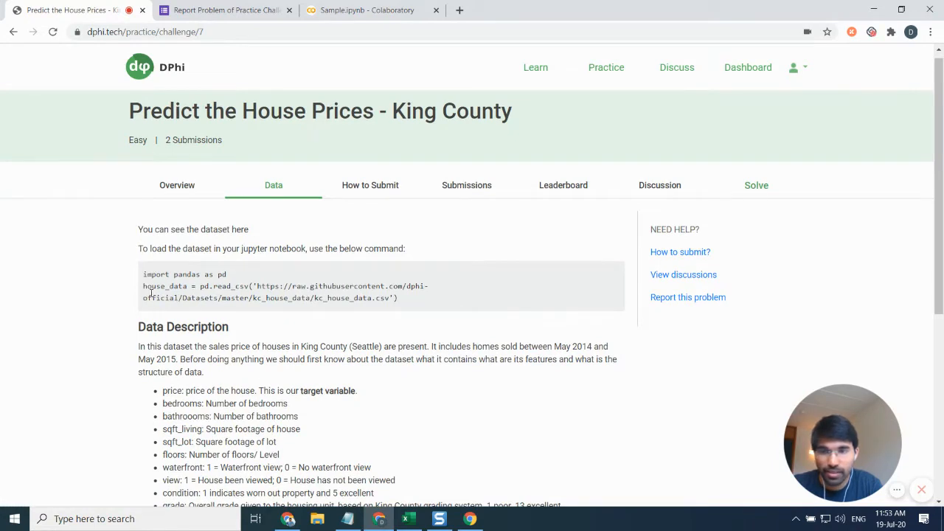
{"action": "scroll", "scroll_direction": "down", "scroll_amount": 3}
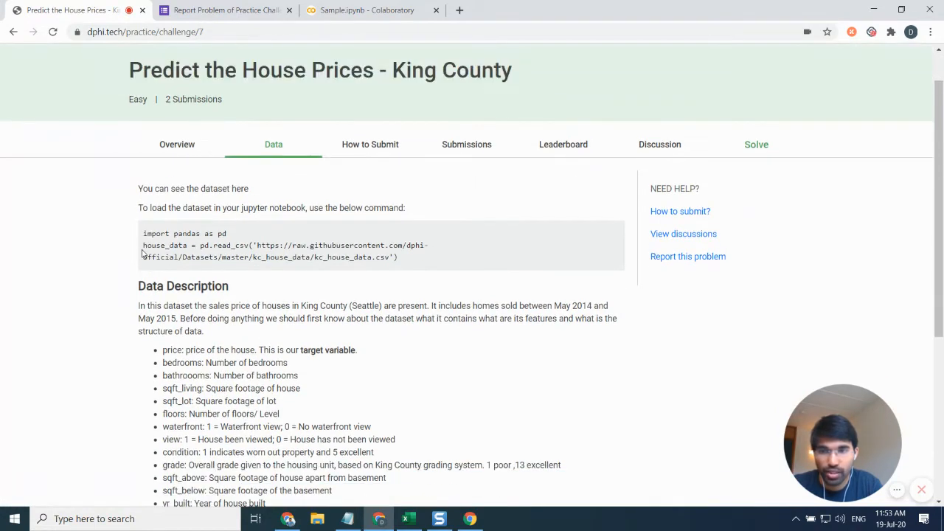
{"action": "left_click_drag", "start_coordinate": [143, 245], "coordinate": [399, 257]}
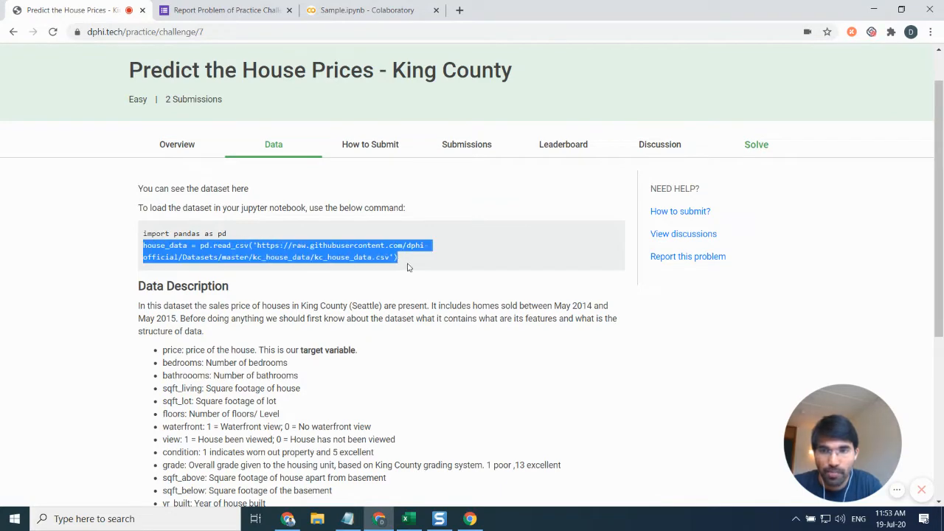
{"action": "scroll", "scroll_direction": "down", "scroll_amount": 3}
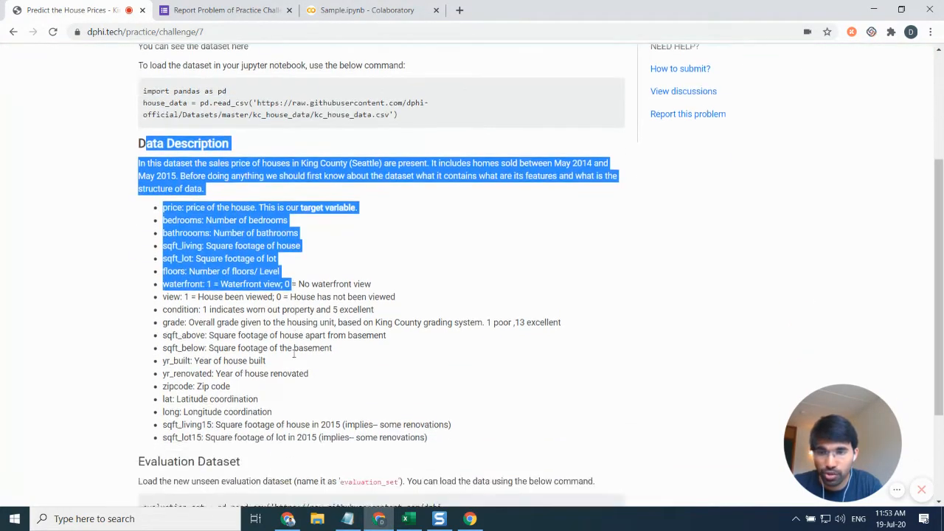
{"action": "scroll", "scroll_direction": "down", "scroll_amount": 3}
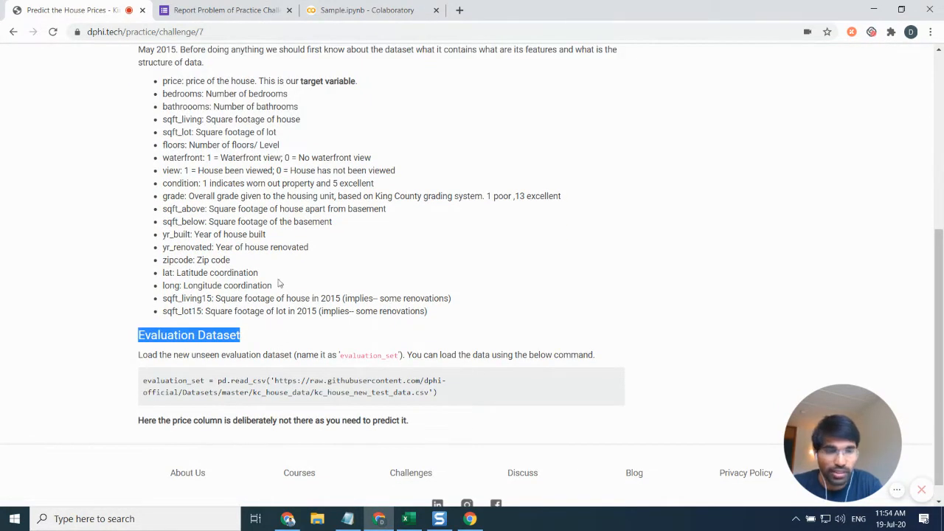
{"action": "scroll", "scroll_direction": "up", "scroll_amount": 3}
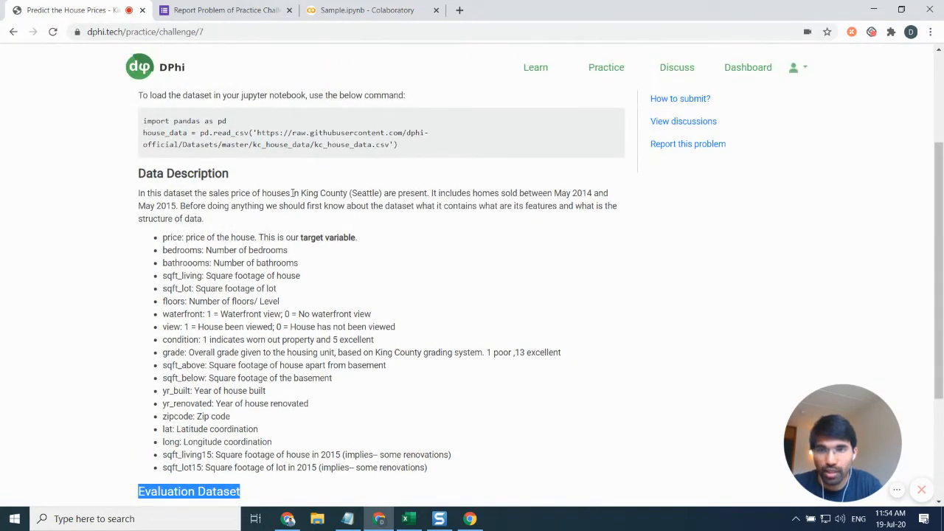
{"action": "scroll", "scroll_direction": "down", "scroll_amount": 3}
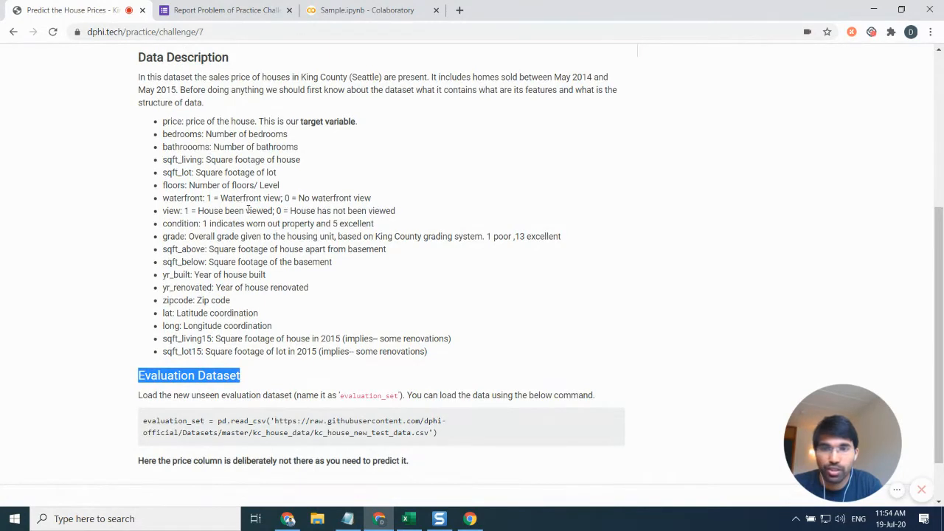
{"action": "mouse_move", "coordinate": [210, 405]}
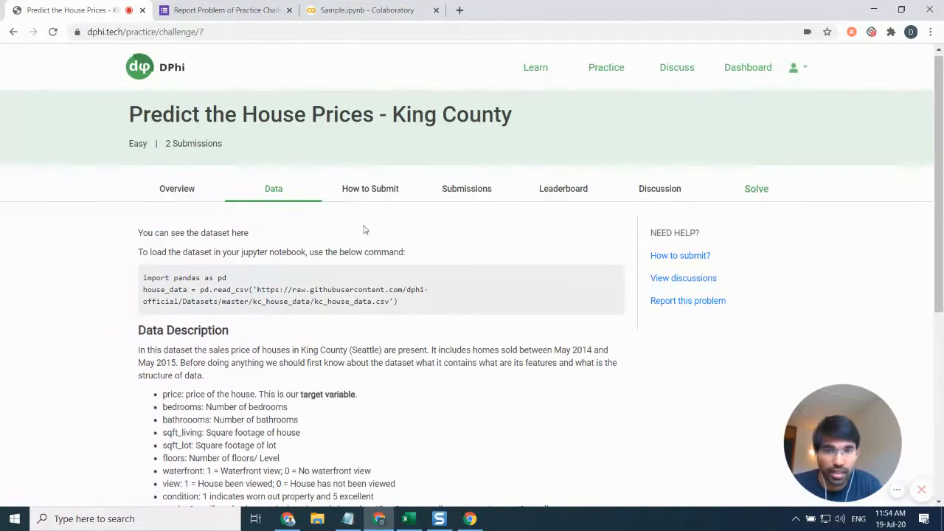
View submission instructions, all participants' submissions, then the leaderboard topped by 204945.362395
{"action": "left_click", "coordinate": [369, 189]}
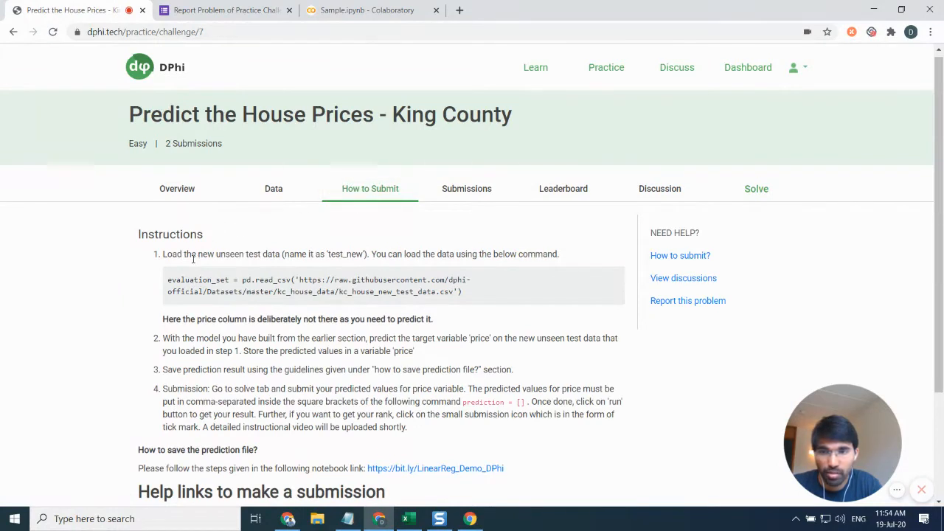
{"action": "mouse_move", "coordinate": [475, 190]}
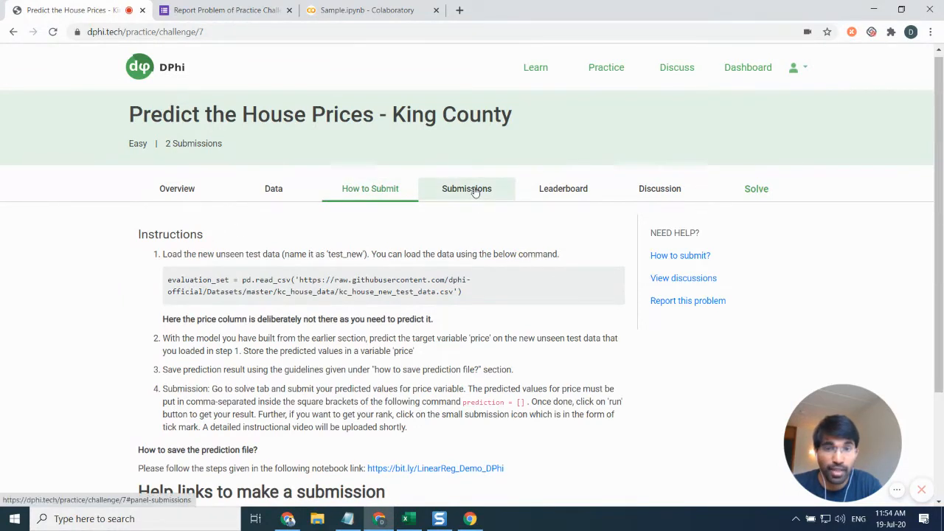
{"action": "left_click", "coordinate": [466, 189]}
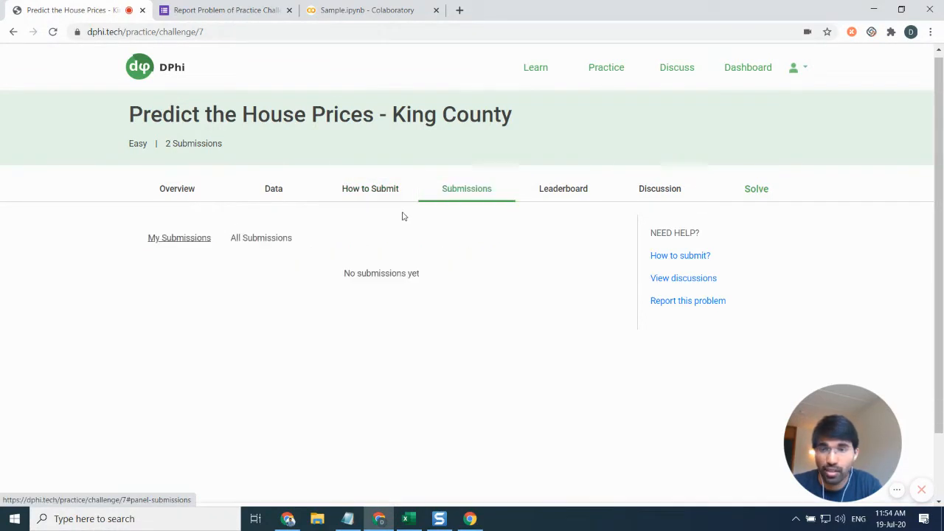
{"action": "mouse_move", "coordinate": [118, 325]}
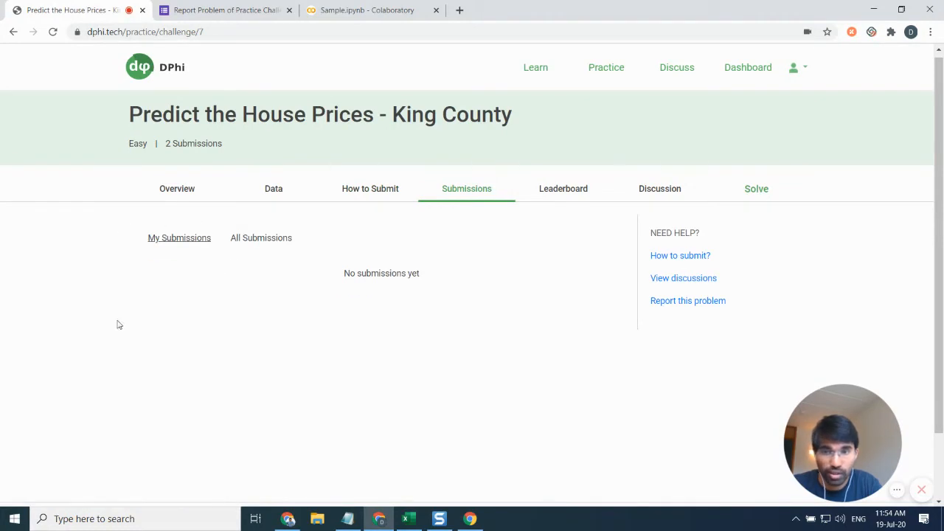
{"action": "mouse_move", "coordinate": [160, 248]}
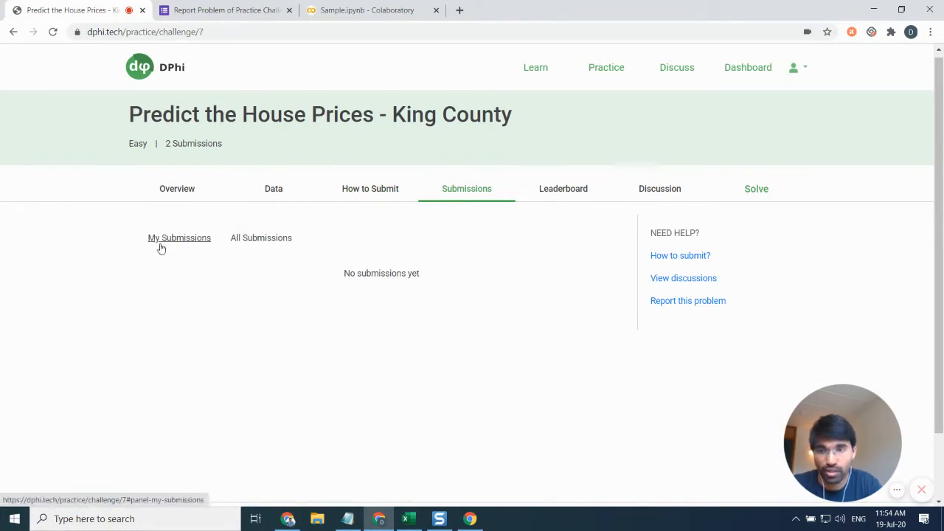
{"action": "left_click", "coordinate": [261, 238]}
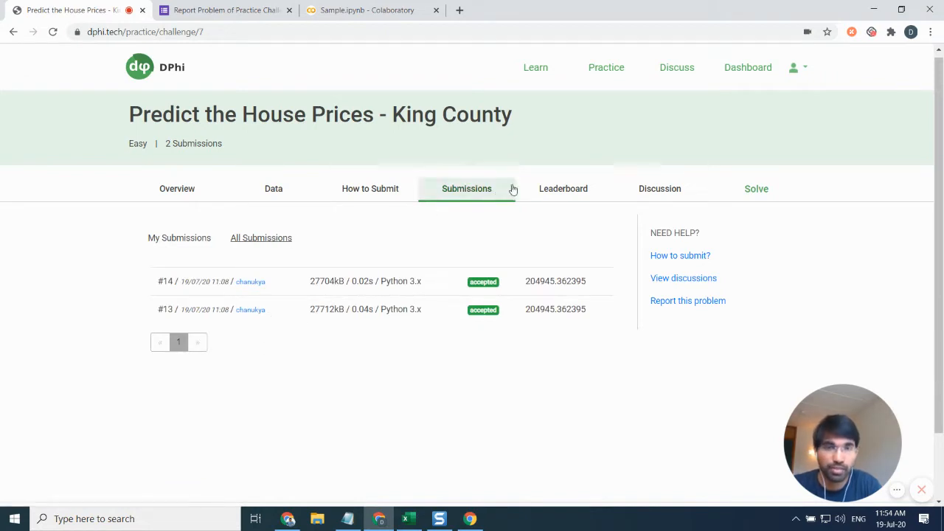
{"action": "left_click", "coordinate": [563, 189]}
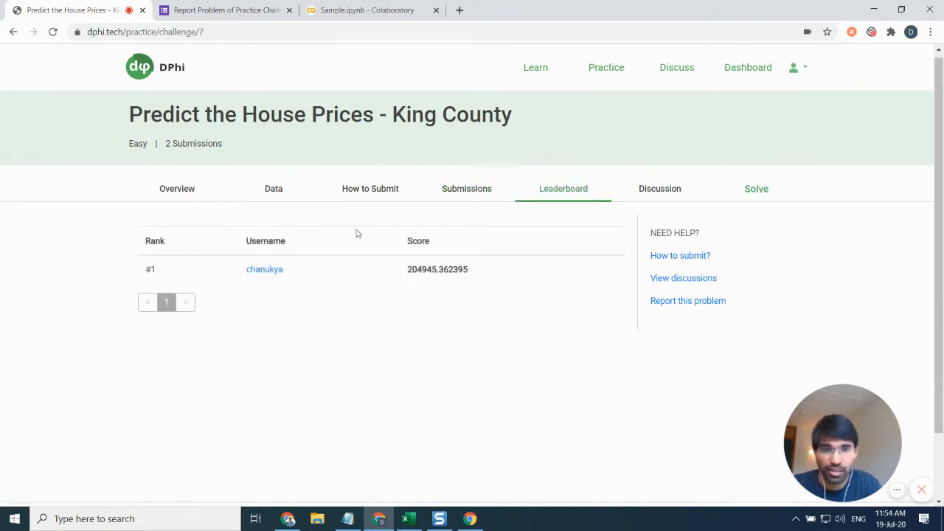
{"action": "mouse_move", "coordinate": [534, 233]}
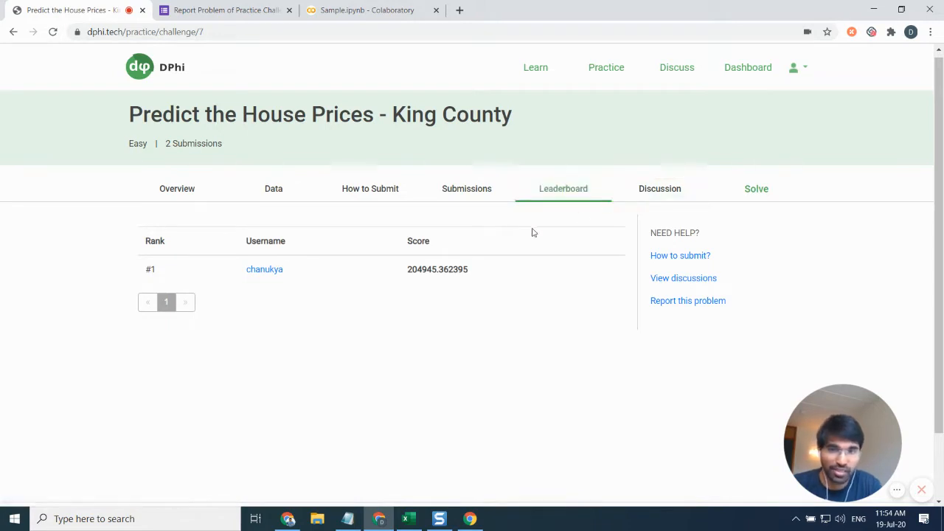
{"action": "mouse_move", "coordinate": [433, 254]}
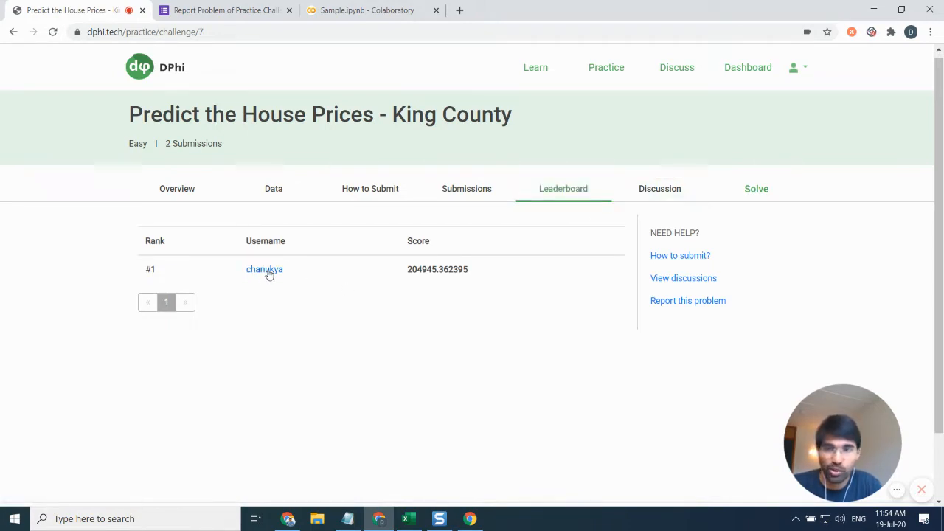
{"action": "mouse_move", "coordinate": [198, 277]}
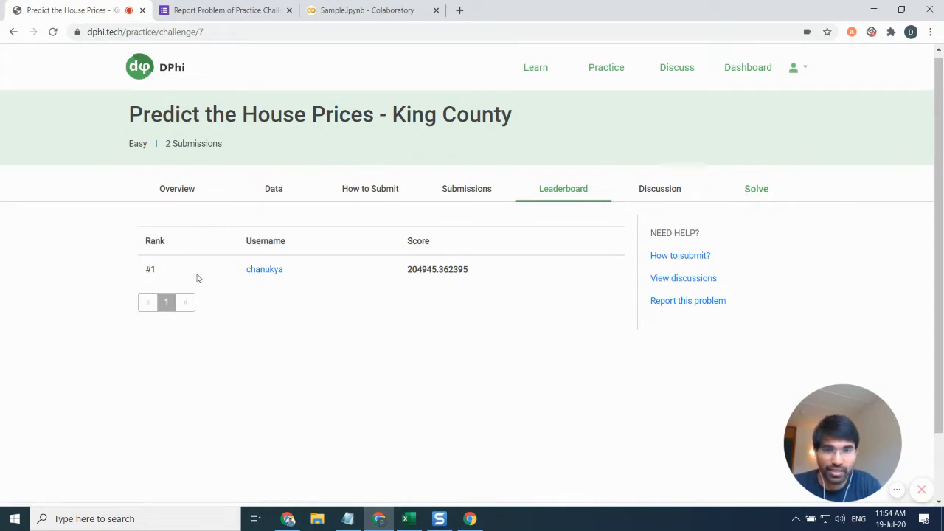
{"action": "mouse_move", "coordinate": [678, 189]}
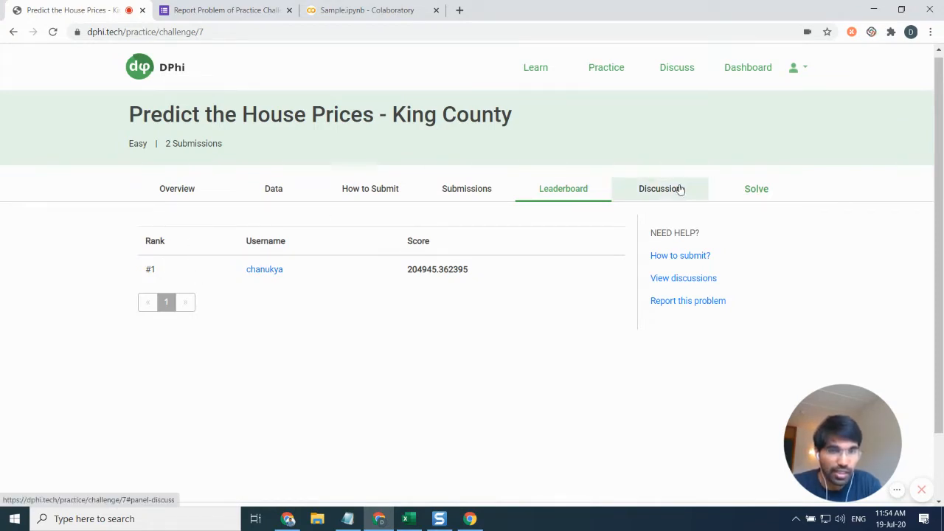
Open the Discussion section and read the forum thread for the King County task
{"action": "left_click", "coordinate": [659, 189]}
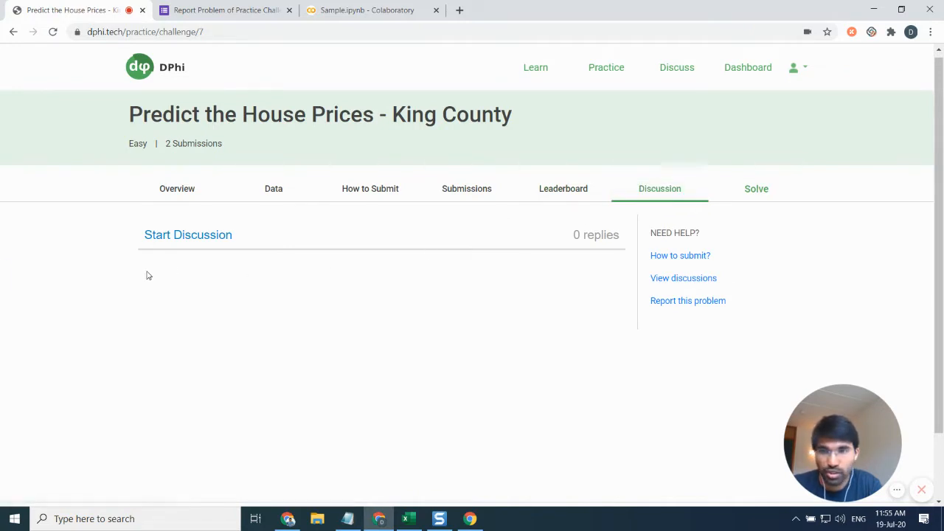
{"action": "mouse_move", "coordinate": [177, 243]}
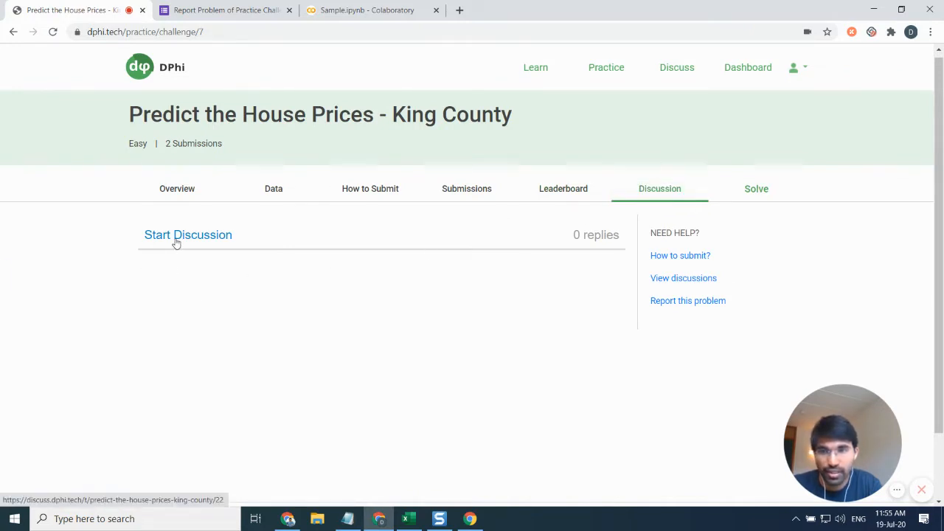
{"action": "left_click", "coordinate": [187, 235]}
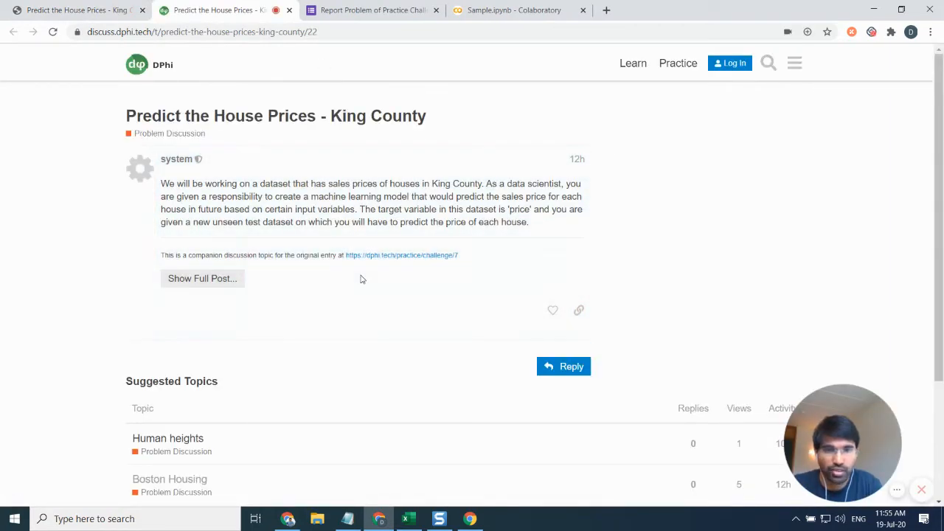
{"action": "mouse_move", "coordinate": [569, 366]}
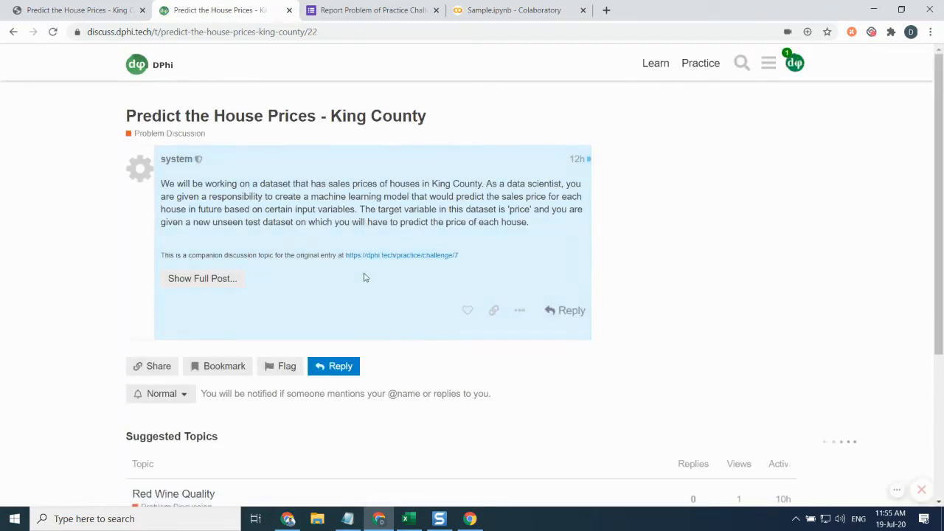
{"action": "scroll", "scroll_direction": "down", "scroll_amount": 3}
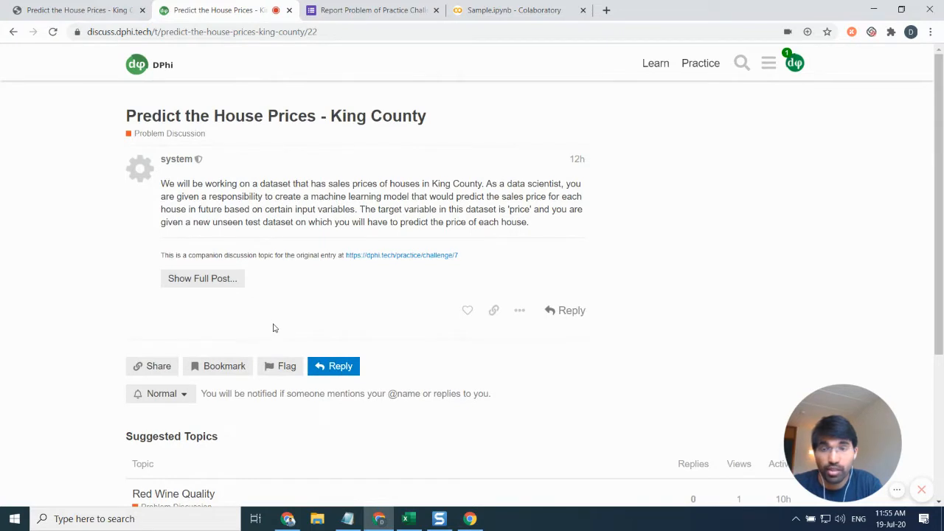
{"action": "scroll", "scroll_direction": "down", "scroll_amount": 3}
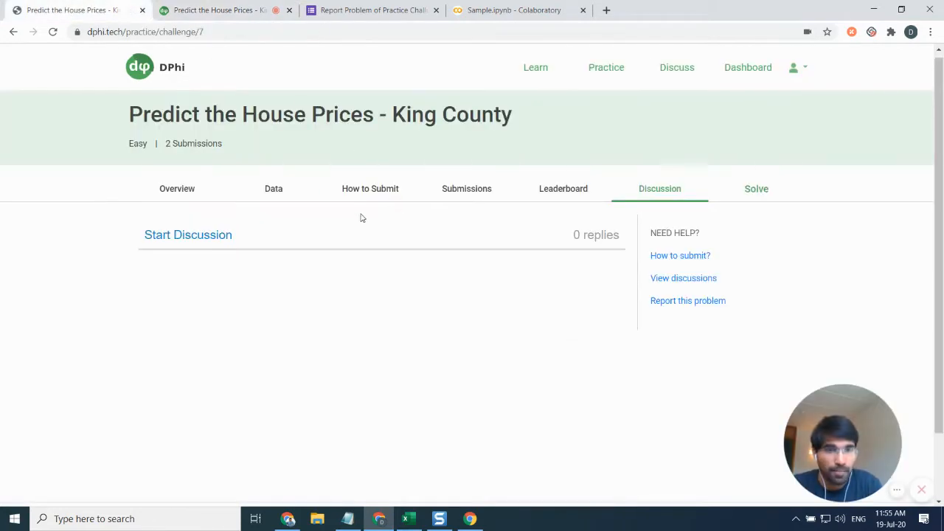
{"action": "mouse_move", "coordinate": [757, 197]}
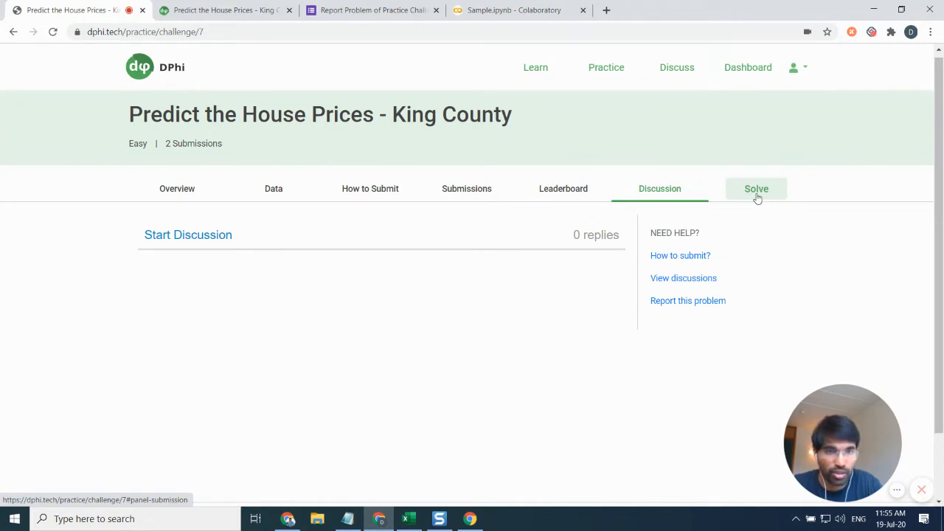
Open the Solve section showing the starter predictions code editor
{"action": "left_click", "coordinate": [755, 189]}
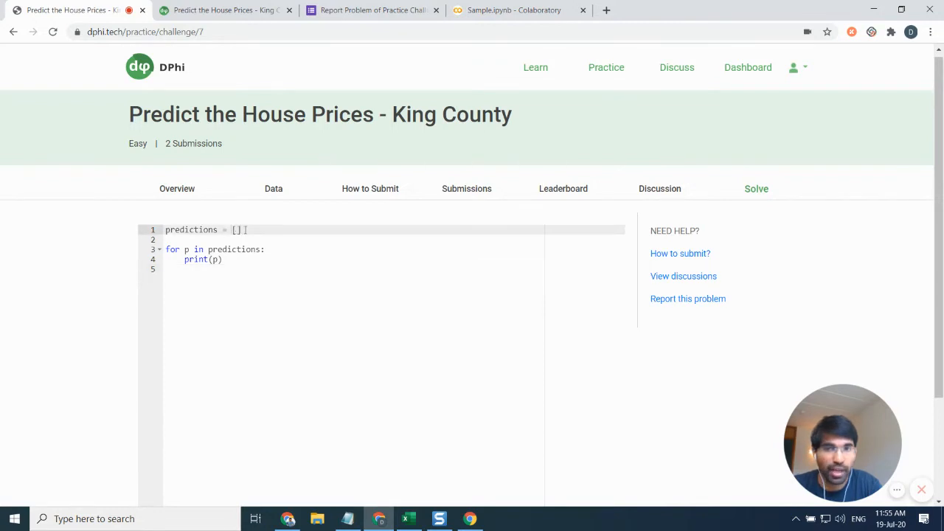
{"action": "scroll", "scroll_direction": "down", "scroll_amount": 3}
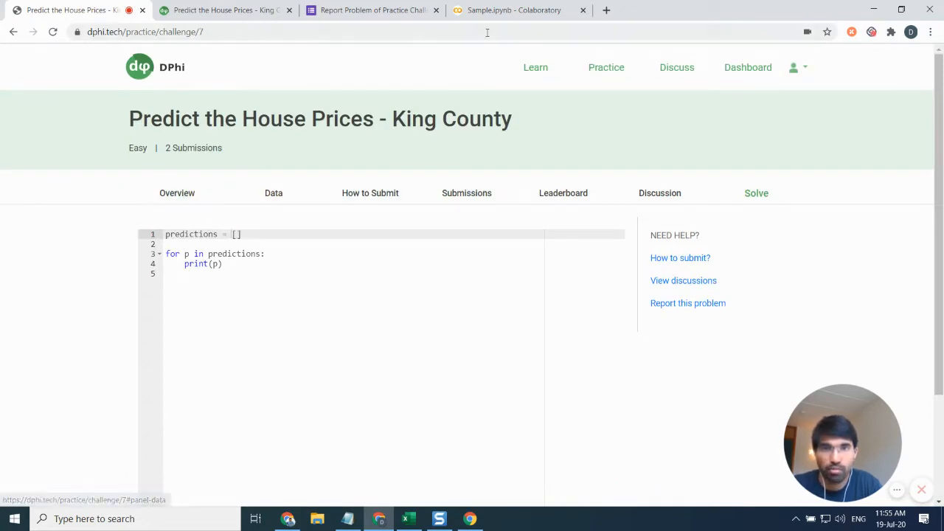
Switch to the Sample.ipynb notebook and rerun the King County data-loading cell
{"action": "left_click", "coordinate": [516, 8]}
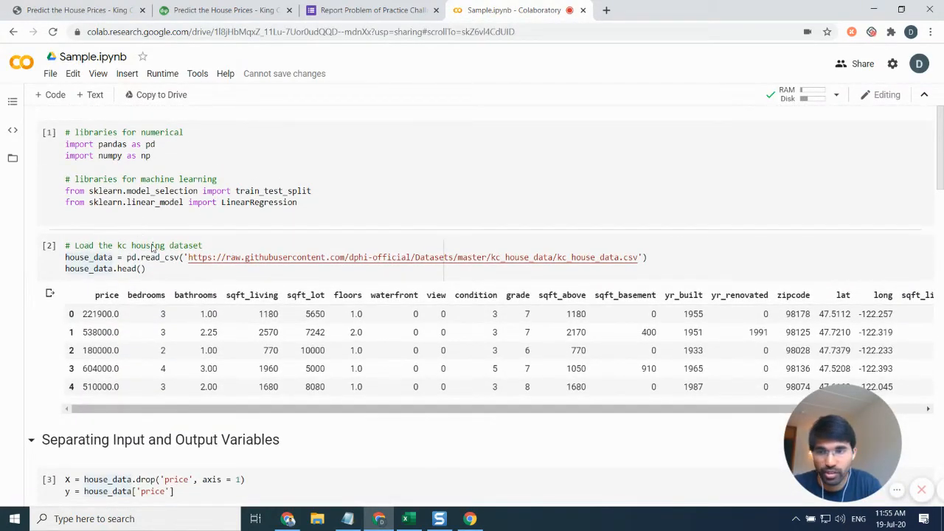
{"action": "left_click", "coordinate": [118, 256]}
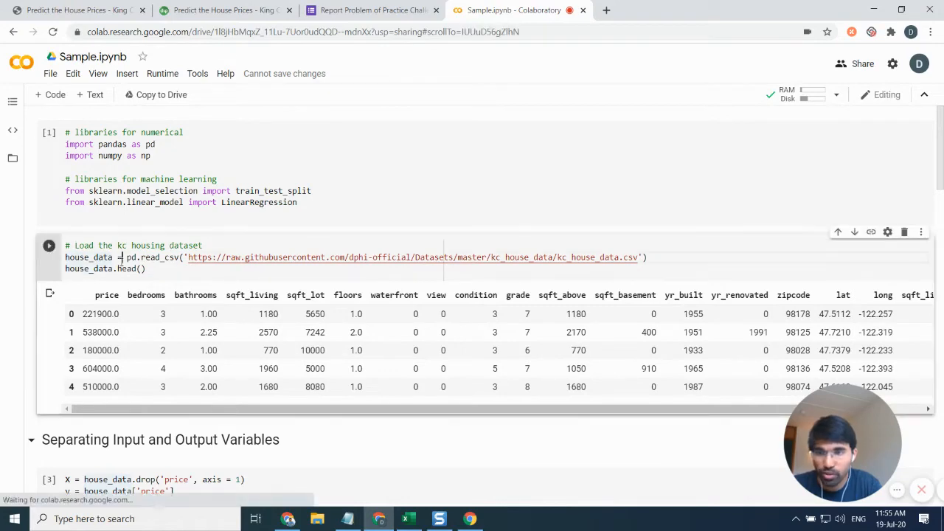
{"action": "scroll", "scroll_direction": "down", "scroll_amount": 3}
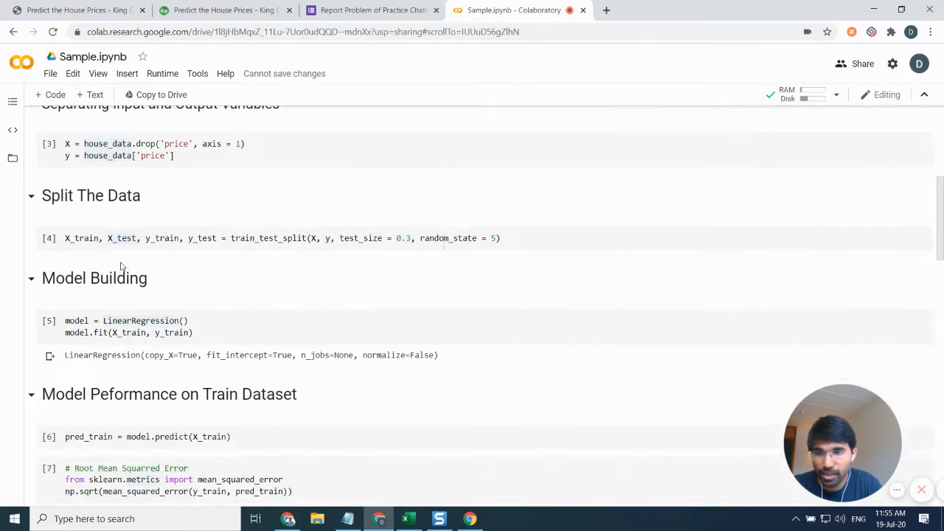
{"action": "scroll", "scroll_direction": "down", "scroll_amount": 3}
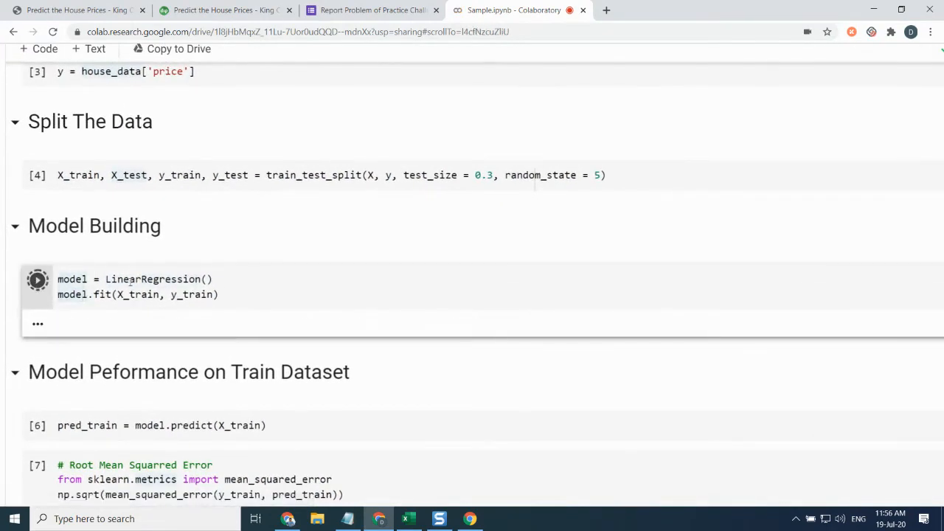
Rerun the linear regression cell, reporting train RMSE 206060 and test RMSE 188089
{"action": "left_click", "coordinate": [37, 279]}
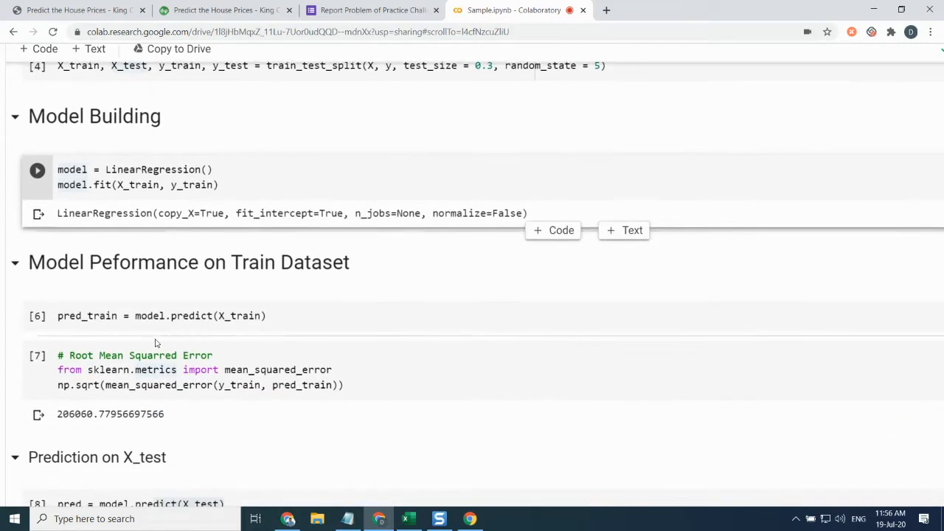
{"action": "scroll", "scroll_direction": "down", "scroll_amount": 3}
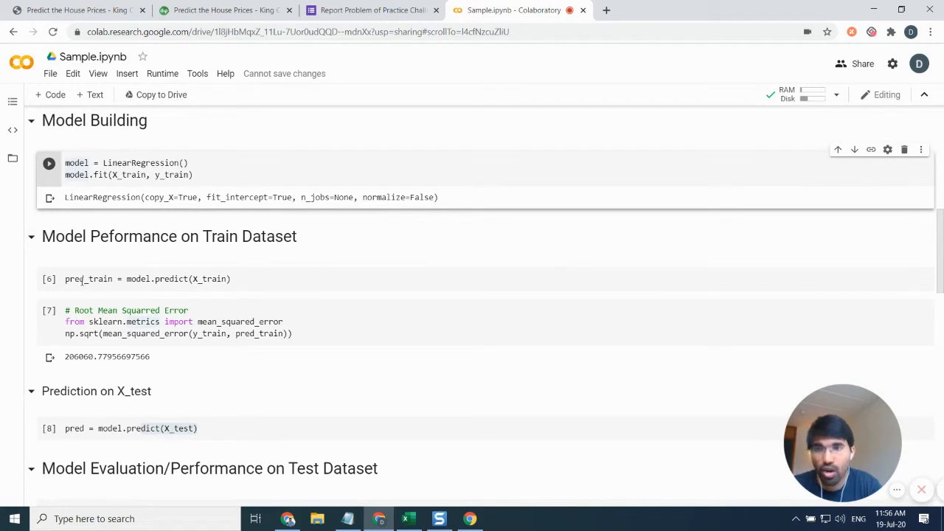
{"action": "scroll", "scroll_direction": "down", "scroll_amount": 3}
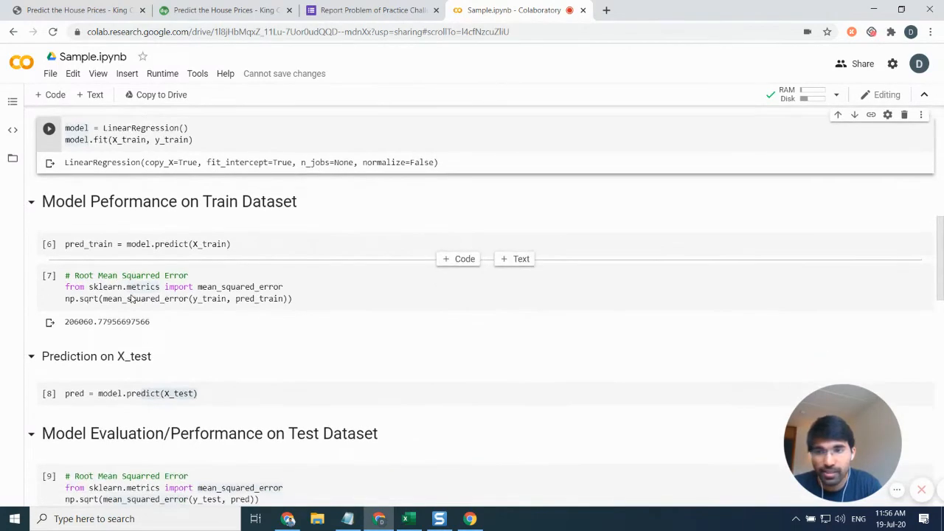
{"action": "scroll", "scroll_direction": "down", "scroll_amount": 3}
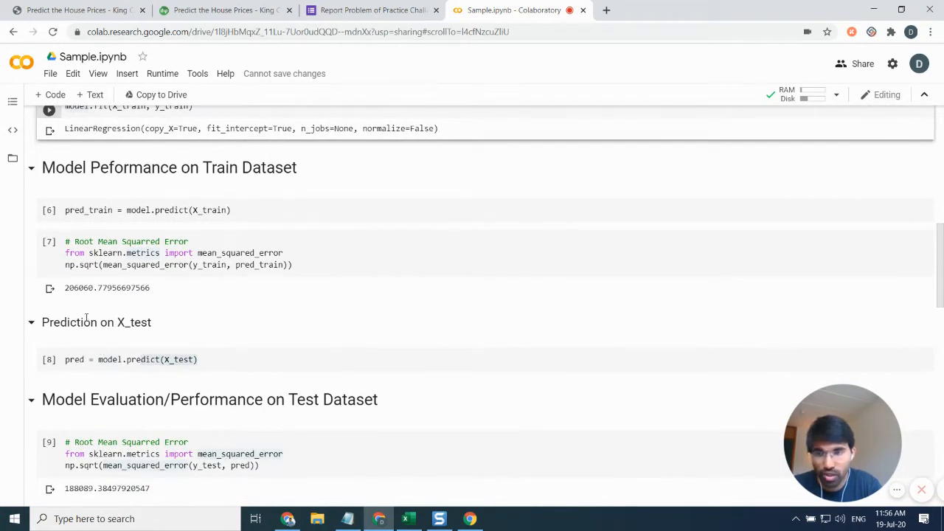
{"action": "mouse_move", "coordinate": [132, 342]}
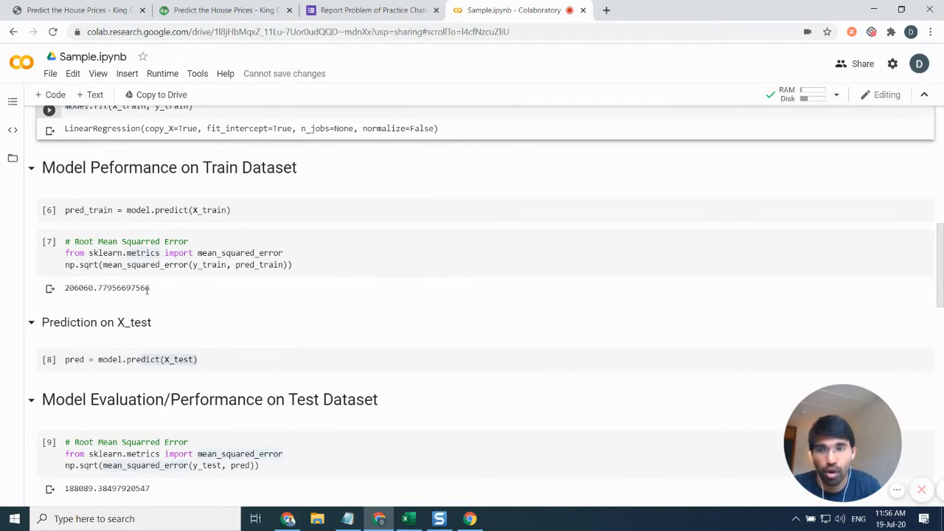
{"action": "scroll", "scroll_direction": "down", "scroll_amount": 3}
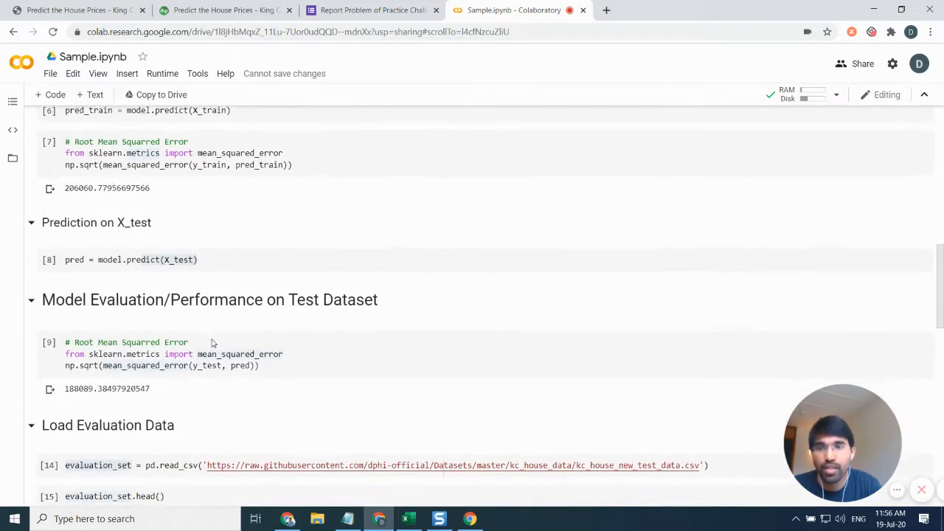
{"action": "scroll", "scroll_direction": "down", "scroll_amount": 3}
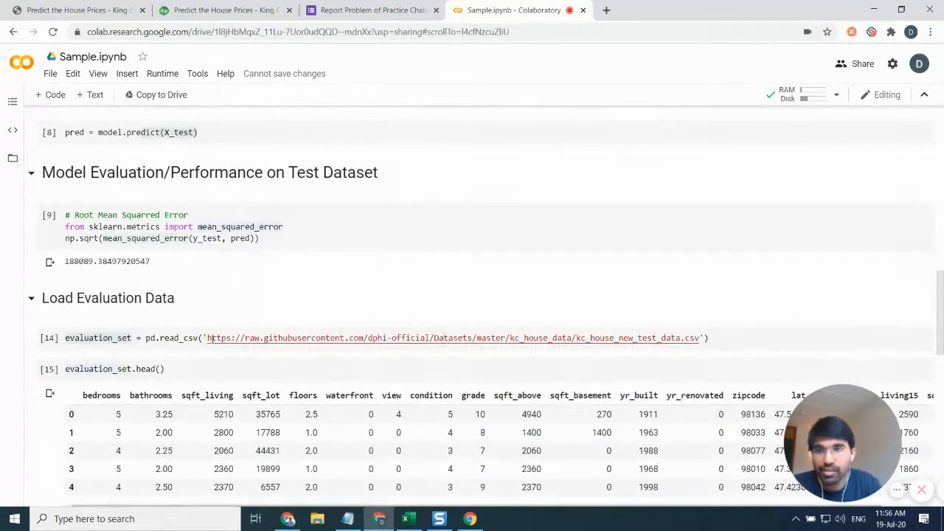
{"action": "scroll", "scroll_direction": "down", "scroll_amount": 3}
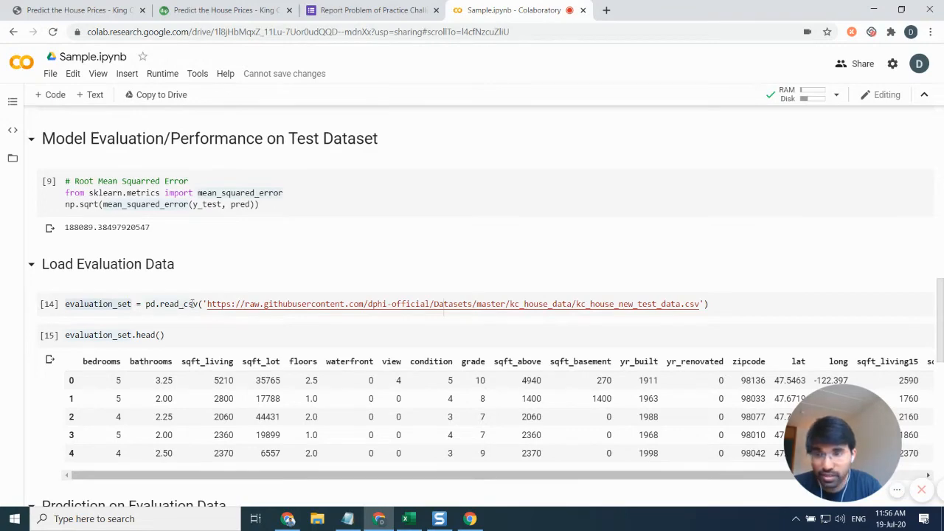
{"action": "mouse_move", "coordinate": [316, 322]}
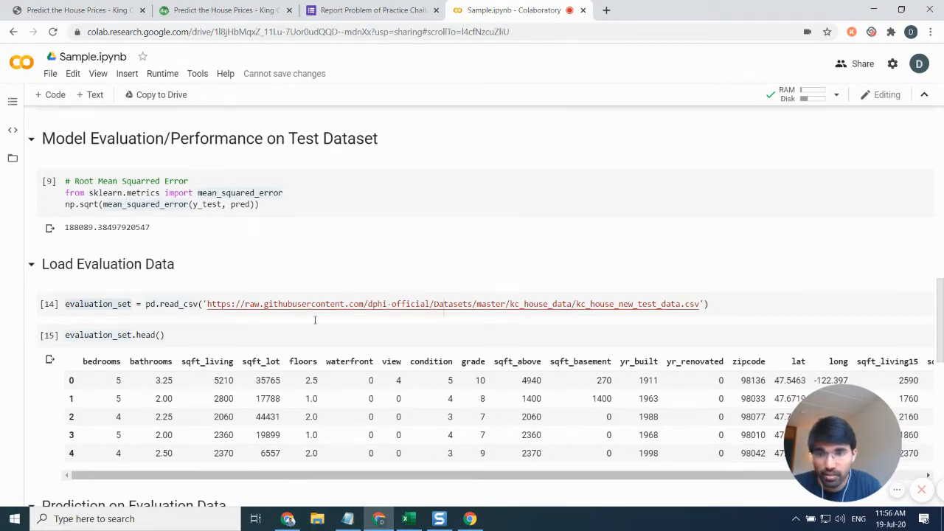
{"action": "scroll", "scroll_direction": "down", "scroll_amount": 3}
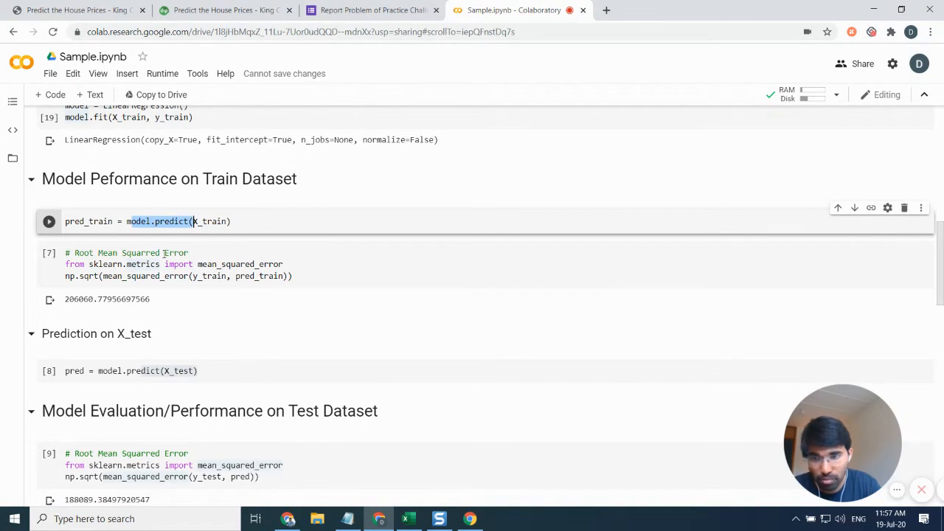
{"action": "scroll", "scroll_direction": "down", "scroll_amount": 3}
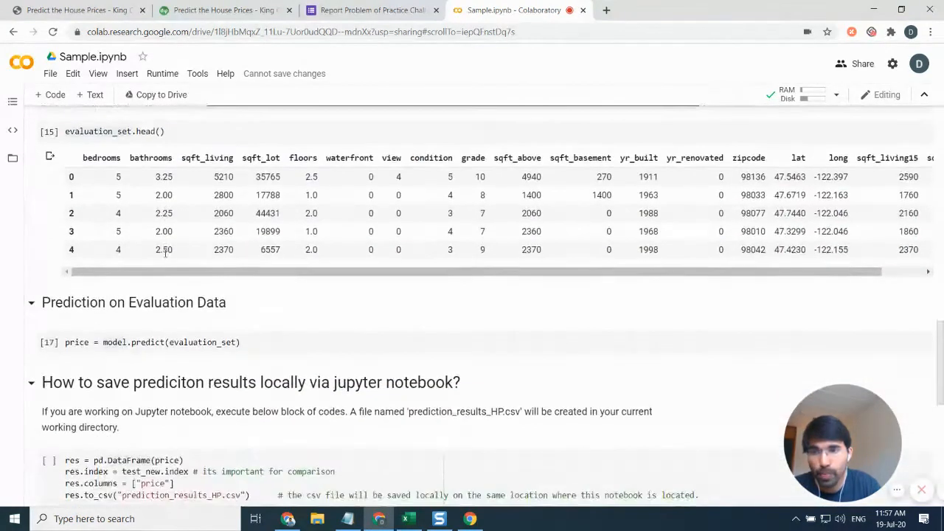
{"action": "scroll", "scroll_direction": "down", "scroll_amount": 3}
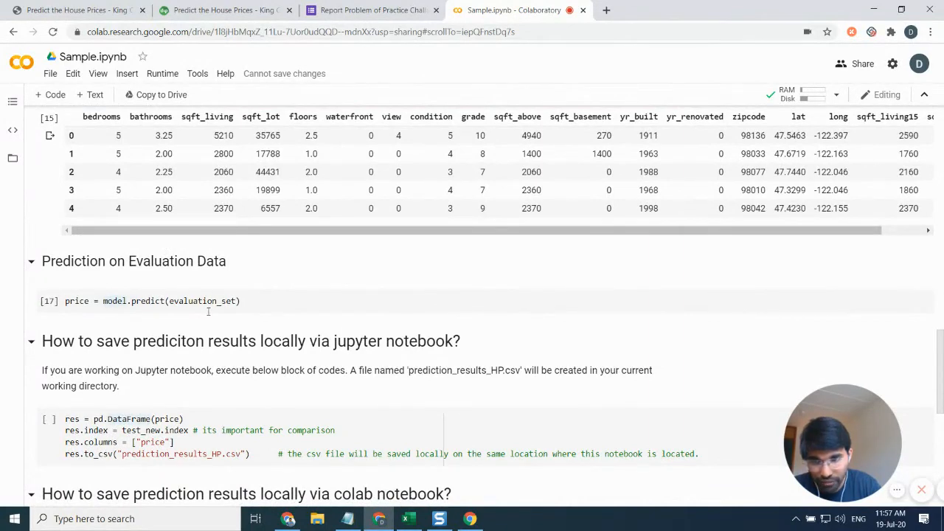
Run the download cell, allow downloads, and open prediction_results_HP.csv in a spreadsheet
{"action": "scroll", "scroll_direction": "down", "scroll_amount": 3}
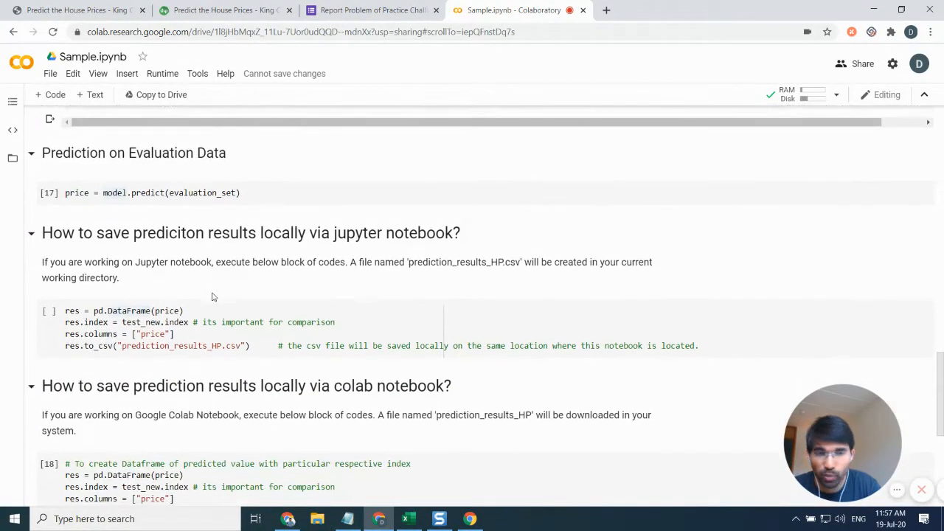
{"action": "scroll", "scroll_direction": "down", "scroll_amount": 3}
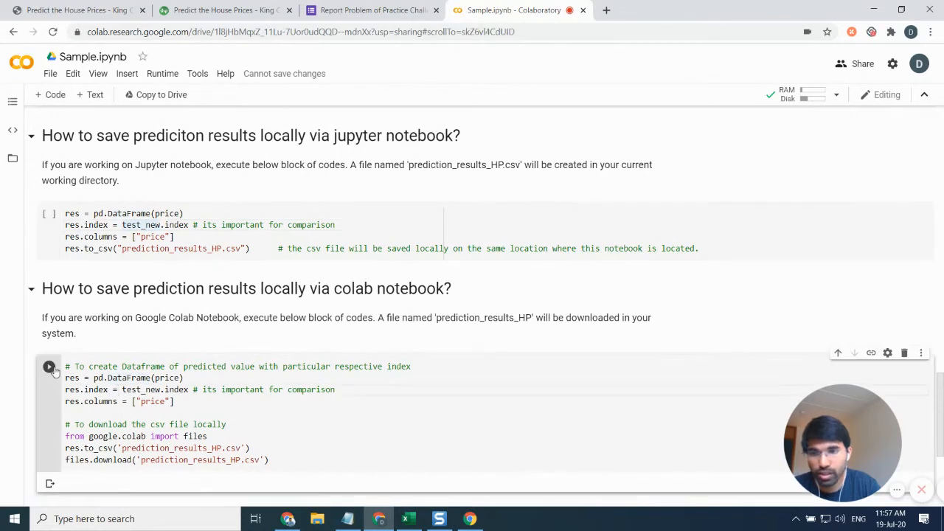
{"action": "left_click", "coordinate": [50, 366]}
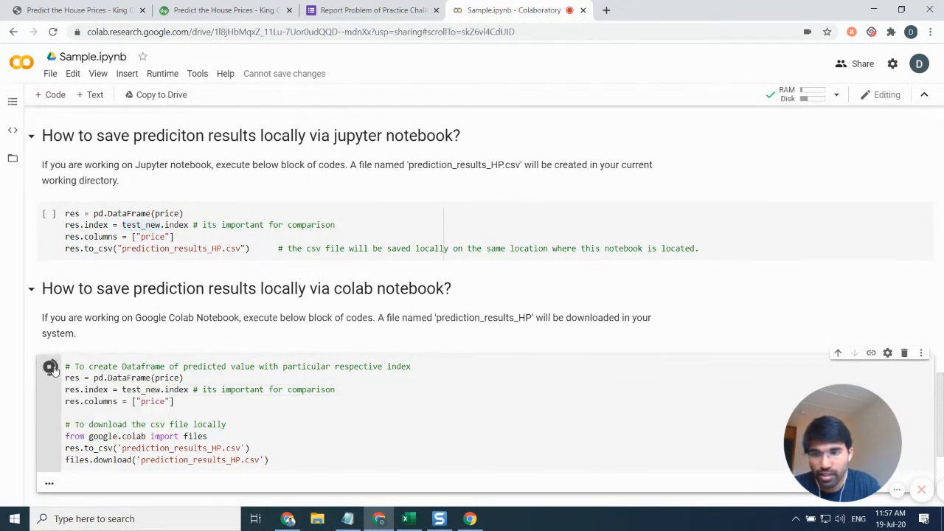
{"action": "left_click", "coordinate": [51, 366]}
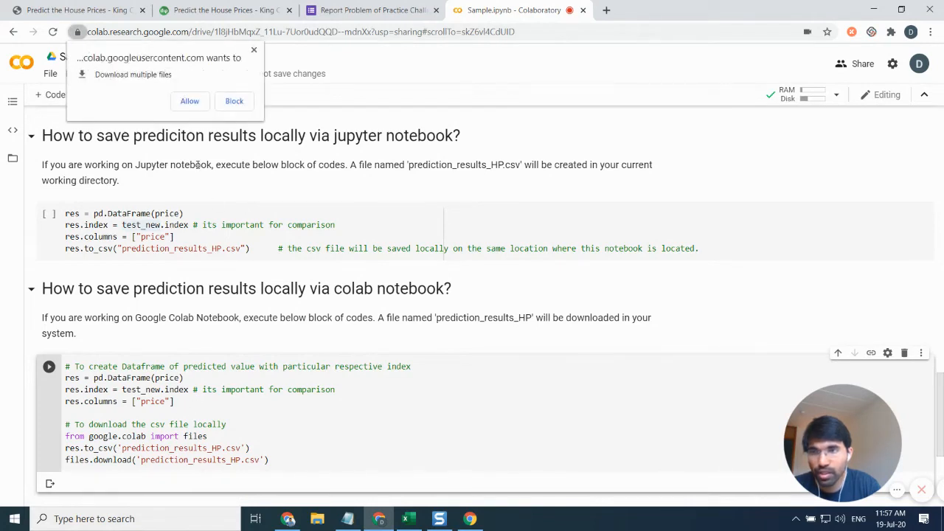
{"action": "left_click", "coordinate": [189, 100]}
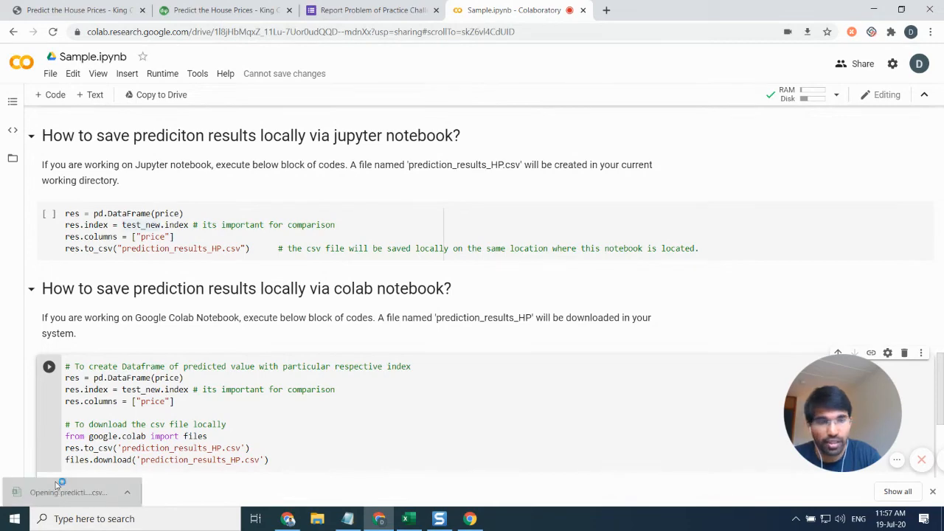
{"action": "left_click", "coordinate": [66, 492]}
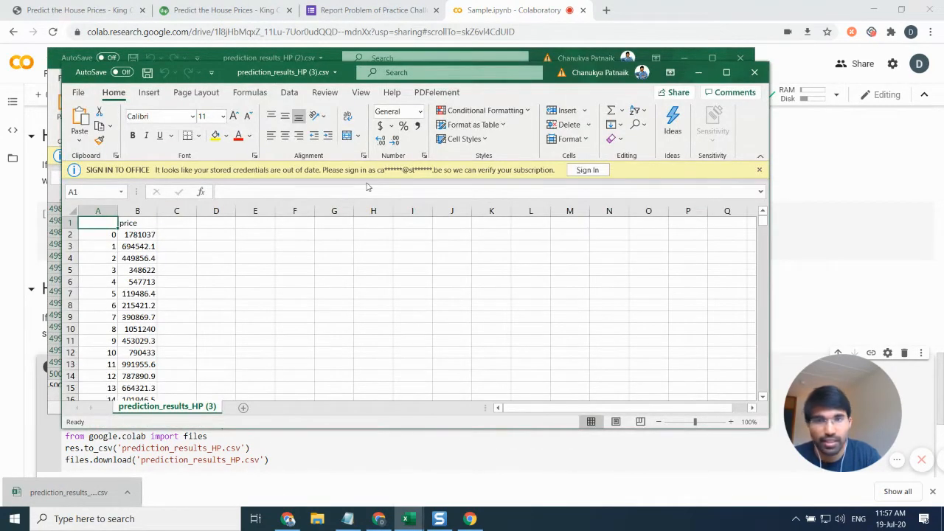
Maximize Excel and select the predicted price column B
{"action": "left_click", "coordinate": [726, 70]}
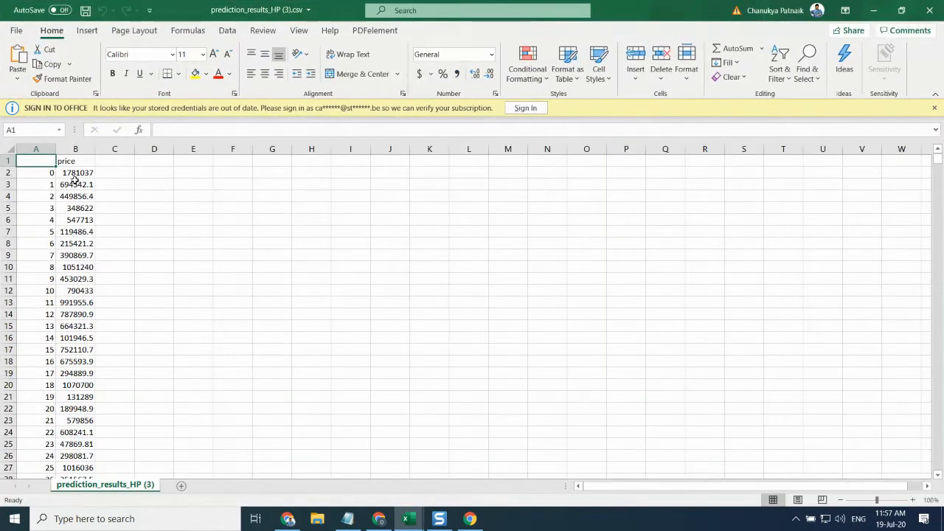
{"action": "left_click", "coordinate": [74, 171]}
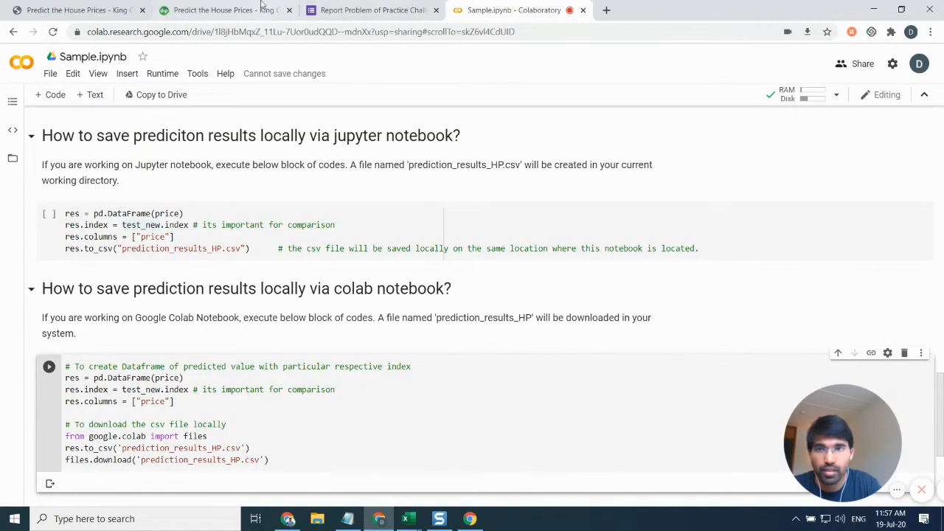
Return to the DPhi challenge and open the delim.co link from the submission help links
{"action": "left_click", "coordinate": [74, 9]}
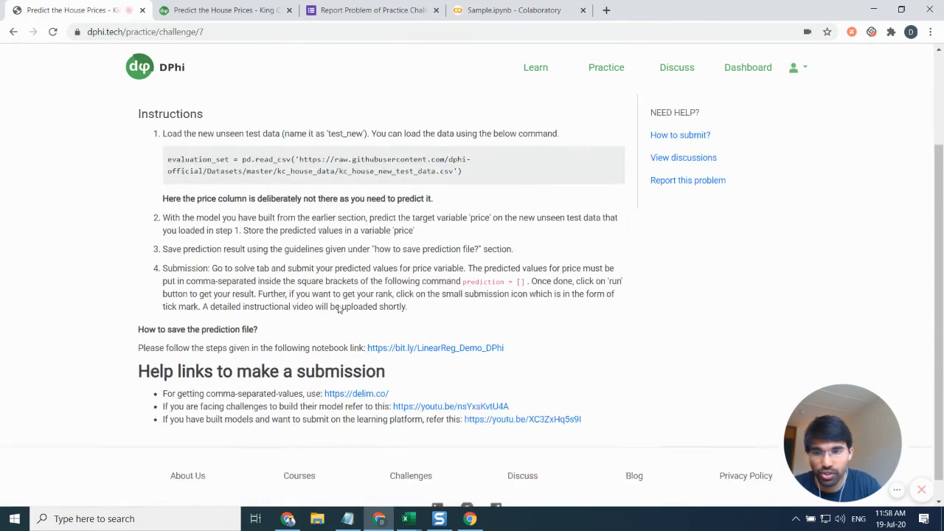
{"action": "scroll", "scroll_direction": "down", "scroll_amount": 3}
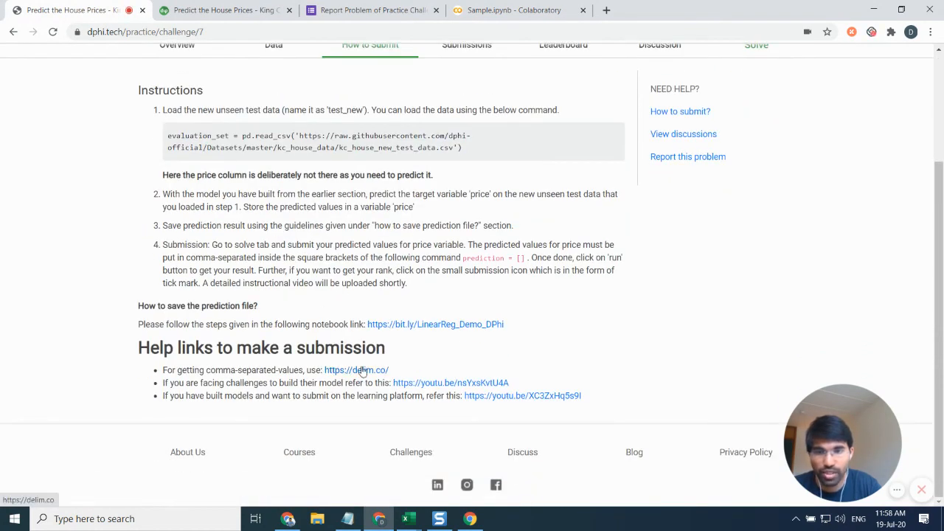
{"action": "left_click", "coordinate": [357, 369]}
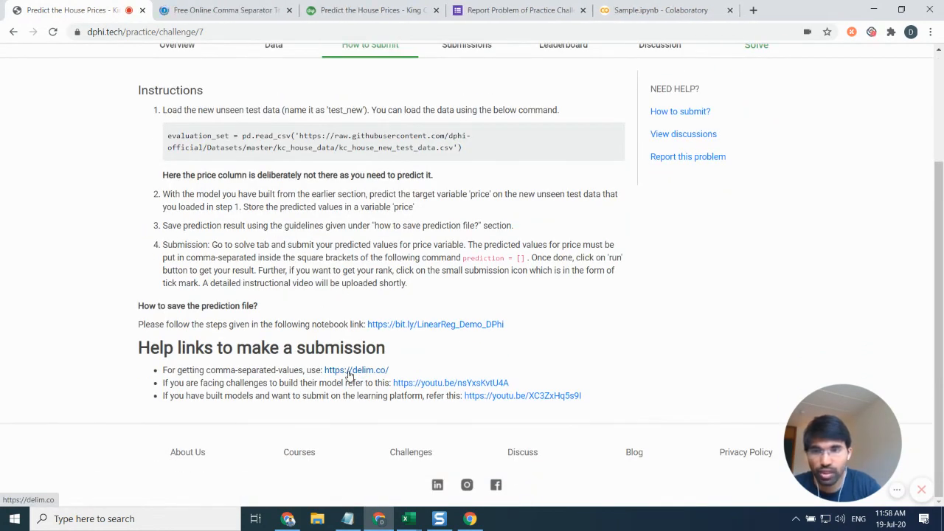
In Delim.co, convert the pasted prices into one comma-separated line and select it for copying
{"action": "left_click", "coordinate": [356, 369]}
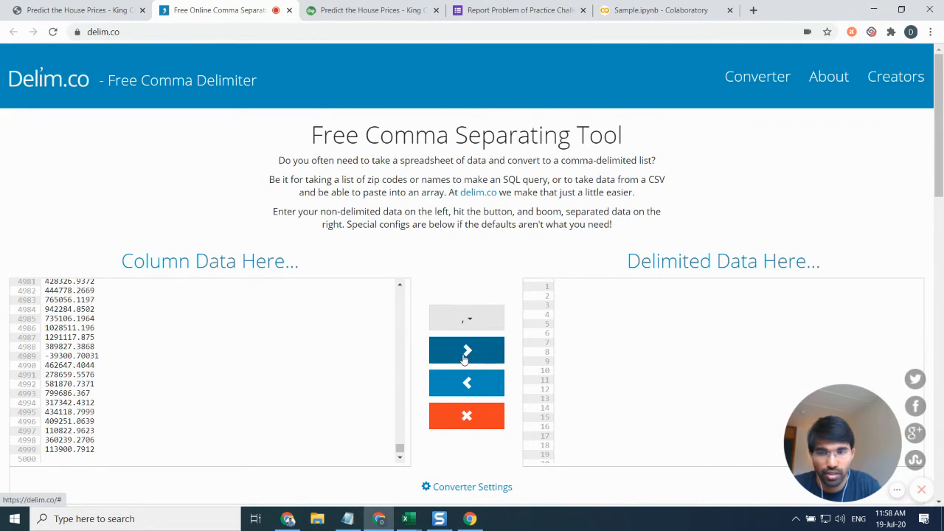
{"action": "left_click", "coordinate": [466, 351]}
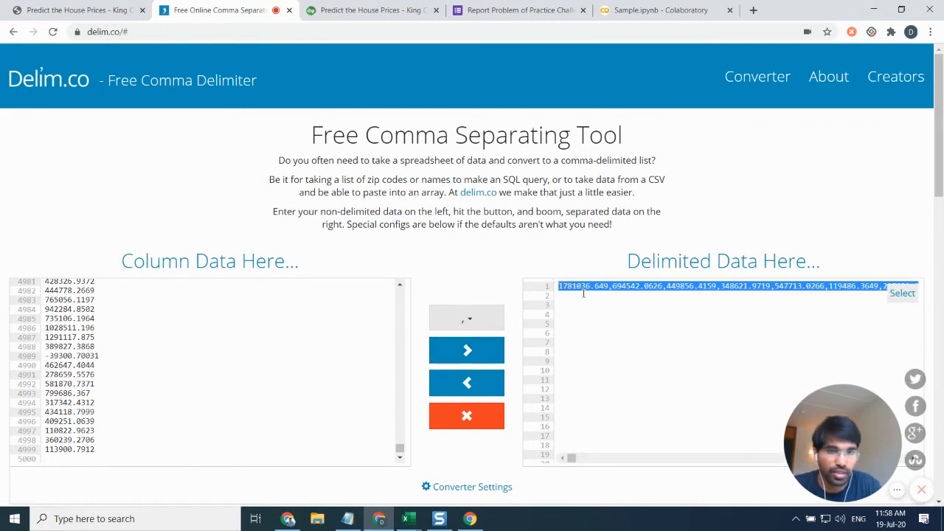
{"action": "left_click", "coordinate": [81, 12]}
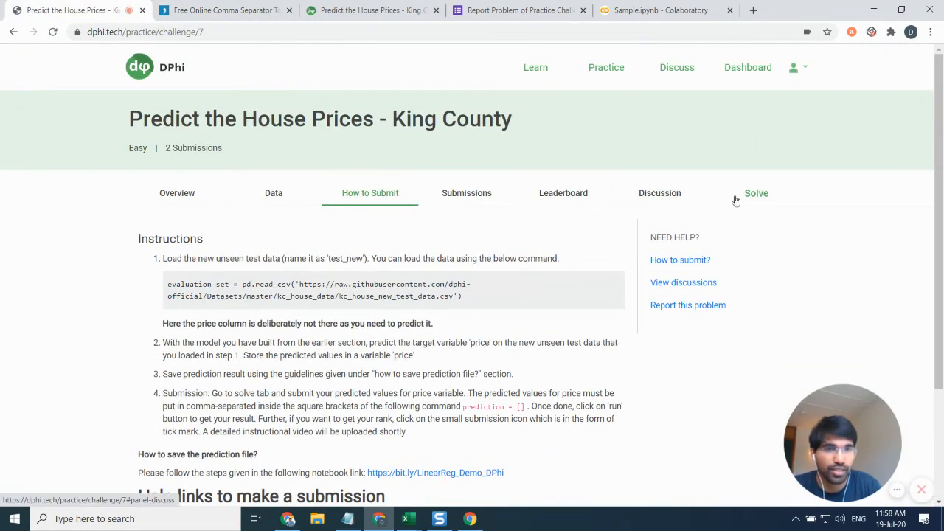
Submit the pasted price predictions from the Solve editor for scoring, accepted at 204945.362395
{"action": "left_click", "coordinate": [755, 193]}
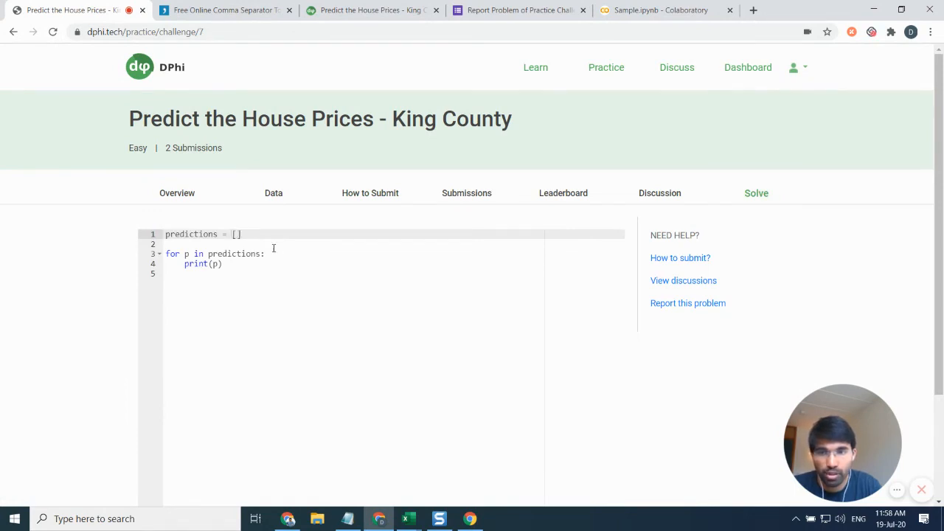
{"action": "mouse_move", "coordinate": [366, 317]}
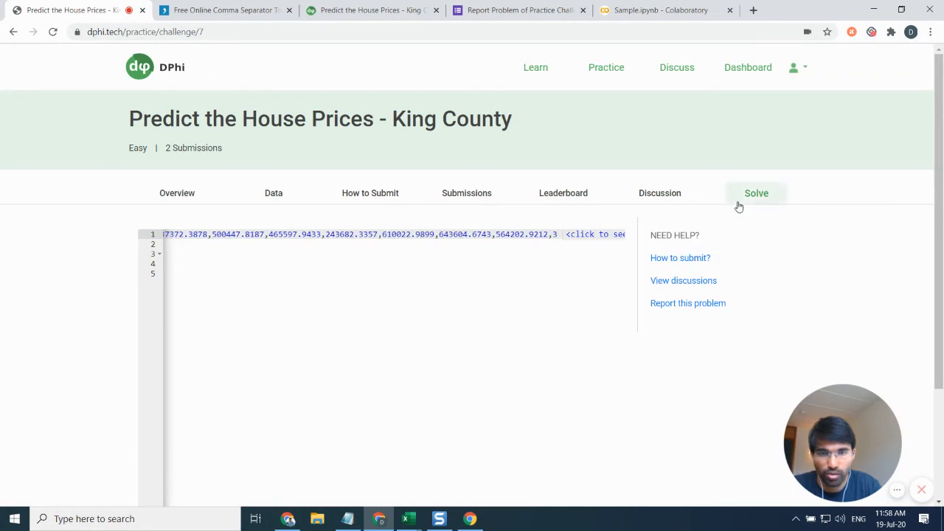
{"action": "mouse_move", "coordinate": [618, 238]}
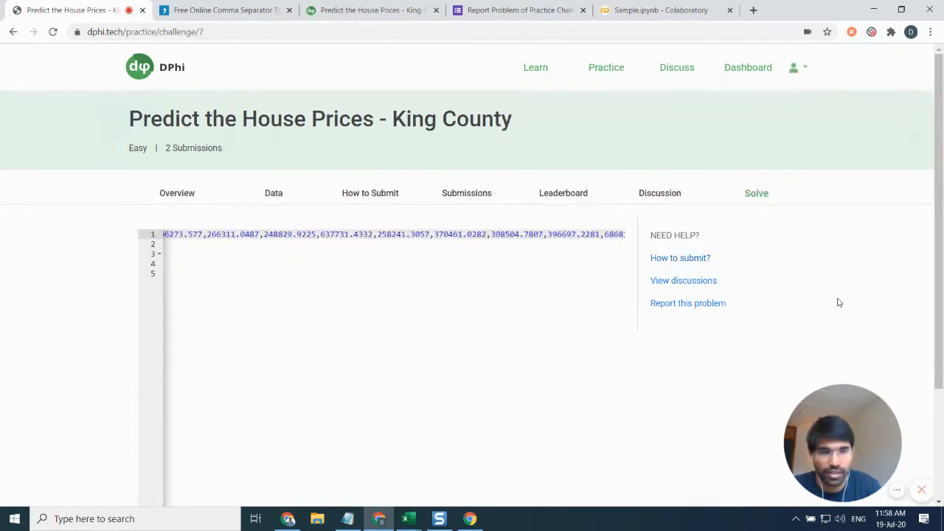
{"action": "scroll", "scroll_direction": "down", "scroll_amount": 3}
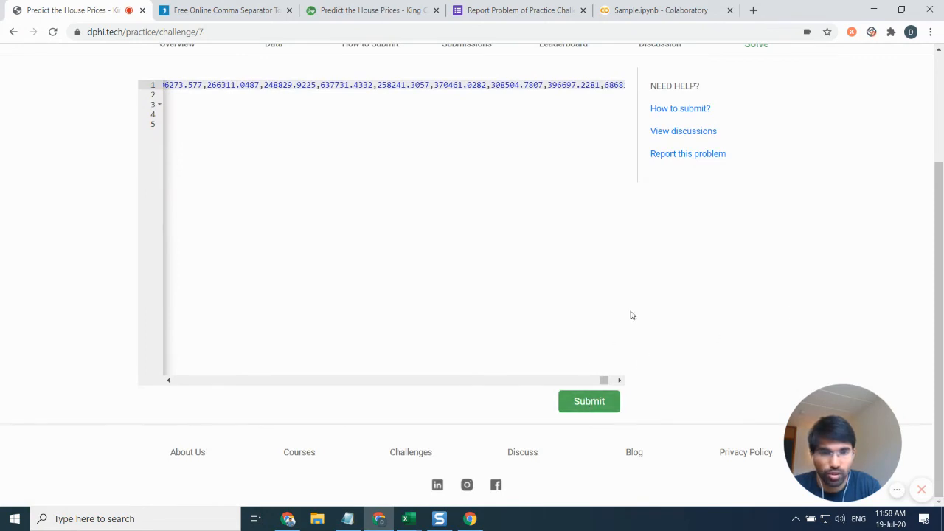
{"action": "left_click", "coordinate": [589, 402]}
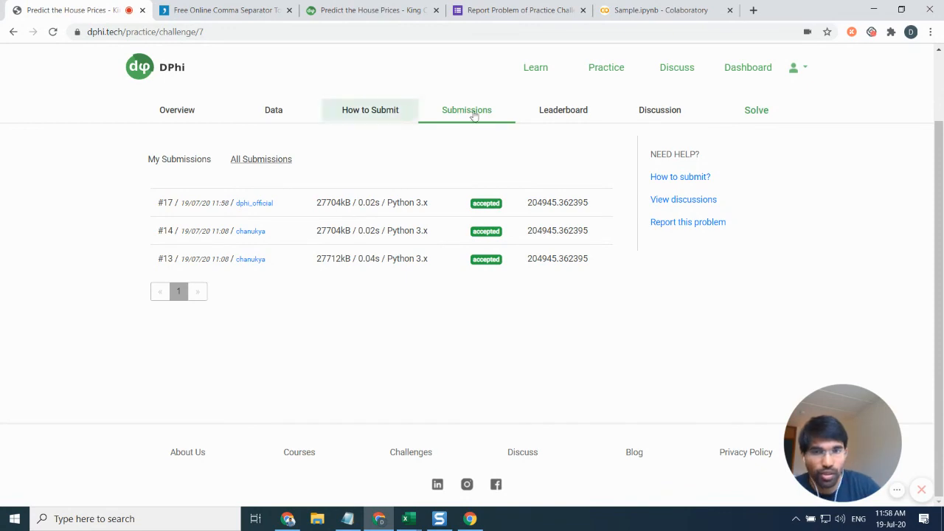
{"action": "mouse_move", "coordinate": [482, 216]}
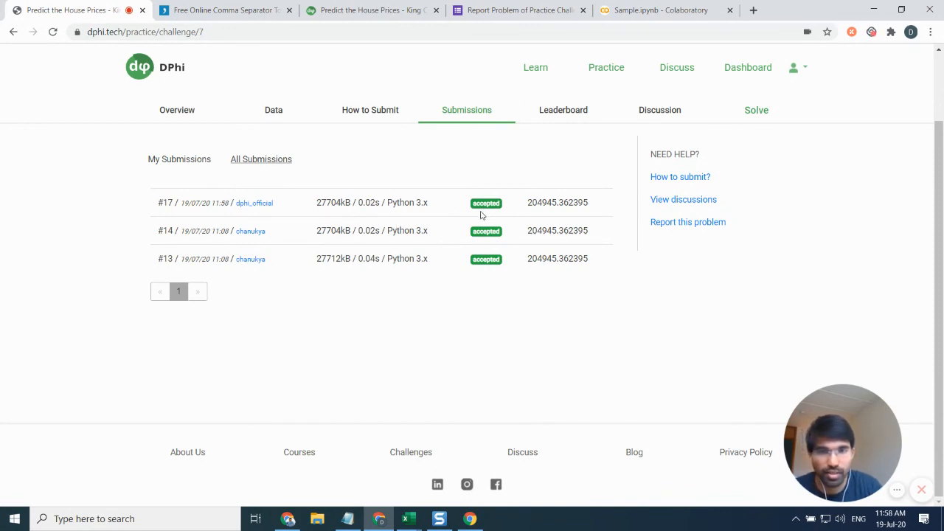
{"action": "mouse_move", "coordinate": [569, 137]}
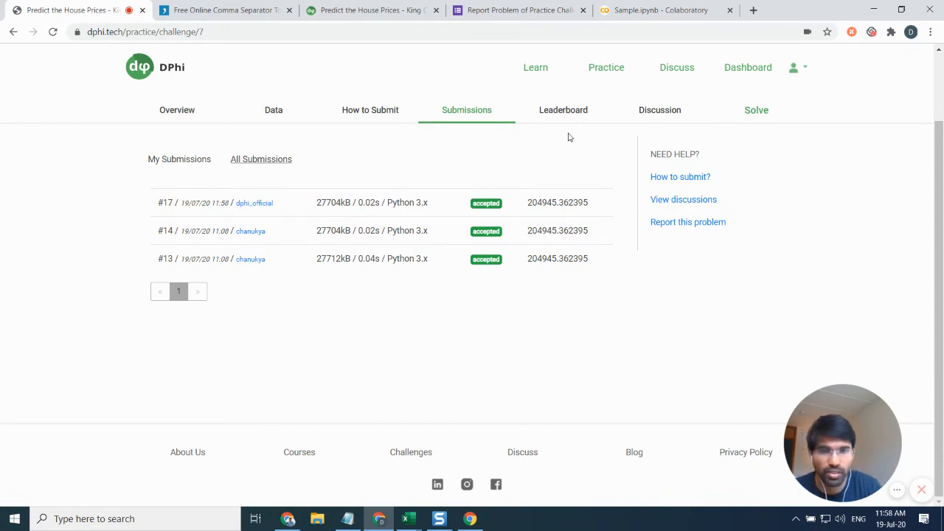
Show the King County leaderboard with the ranked entries scoring 204945.362395
{"action": "left_click", "coordinate": [563, 109]}
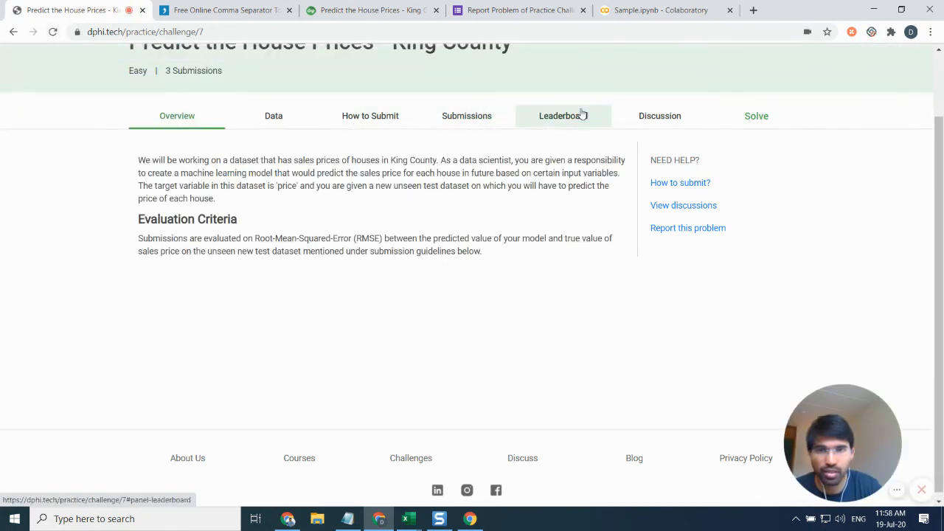
{"action": "left_click", "coordinate": [564, 115]}
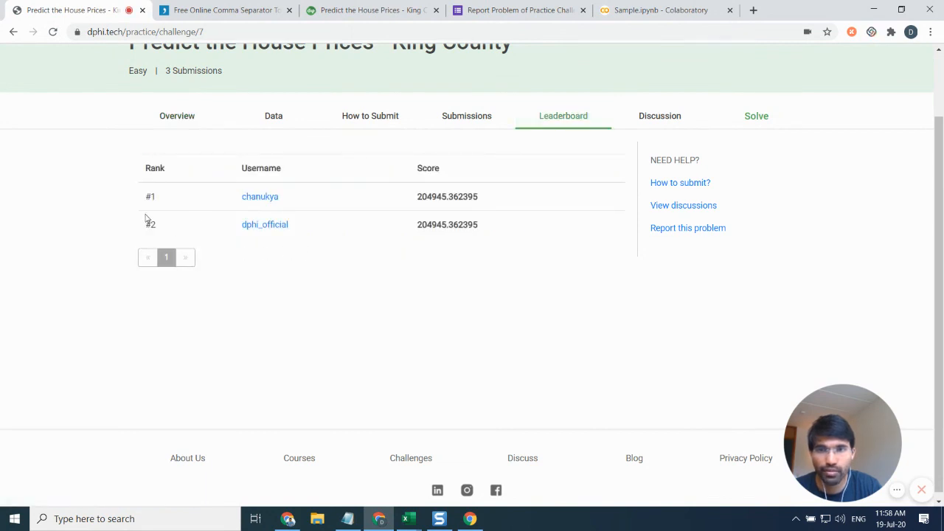
{"action": "mouse_move", "coordinate": [469, 224]}
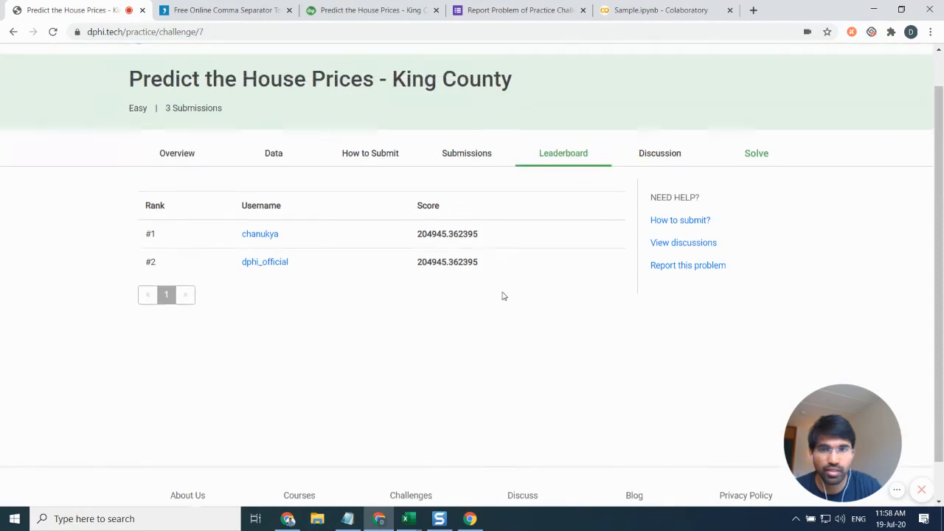
{"action": "scroll", "scroll_direction": "up", "scroll_amount": 3}
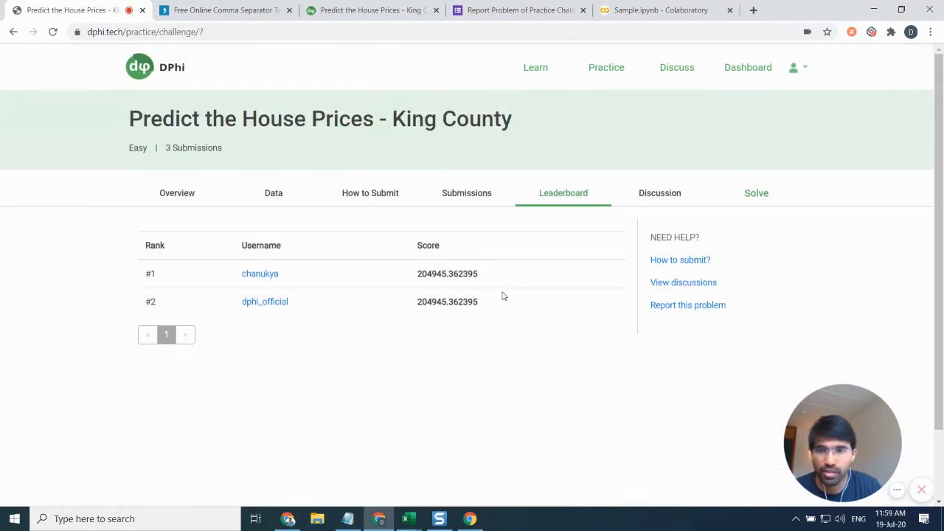